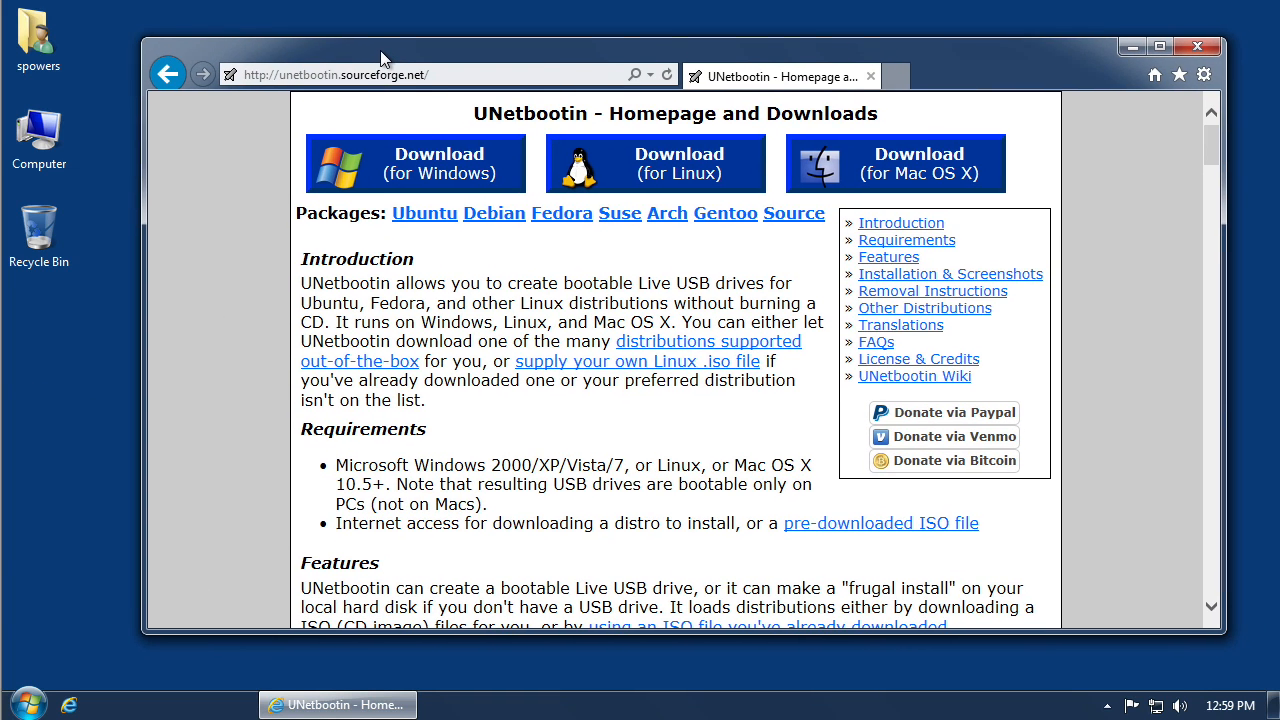
mouse_move(270, 104)
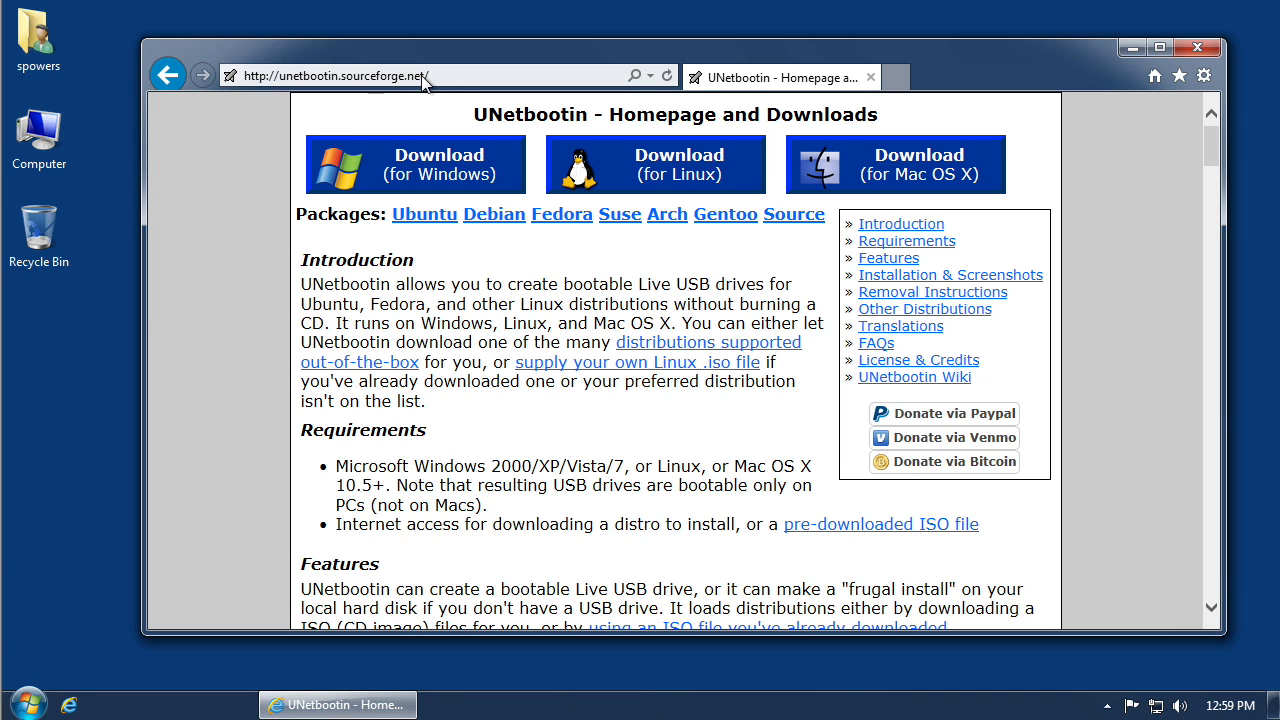
mouse_move(656, 164)
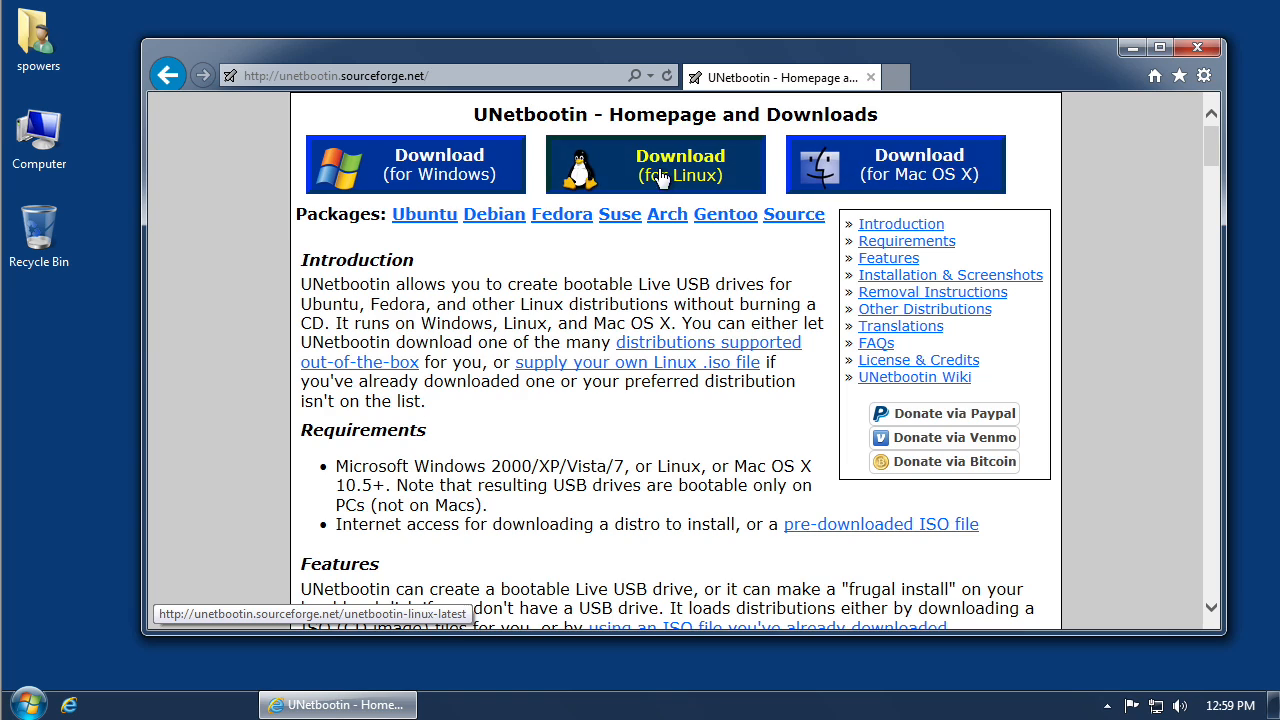
mouse_move(416, 164)
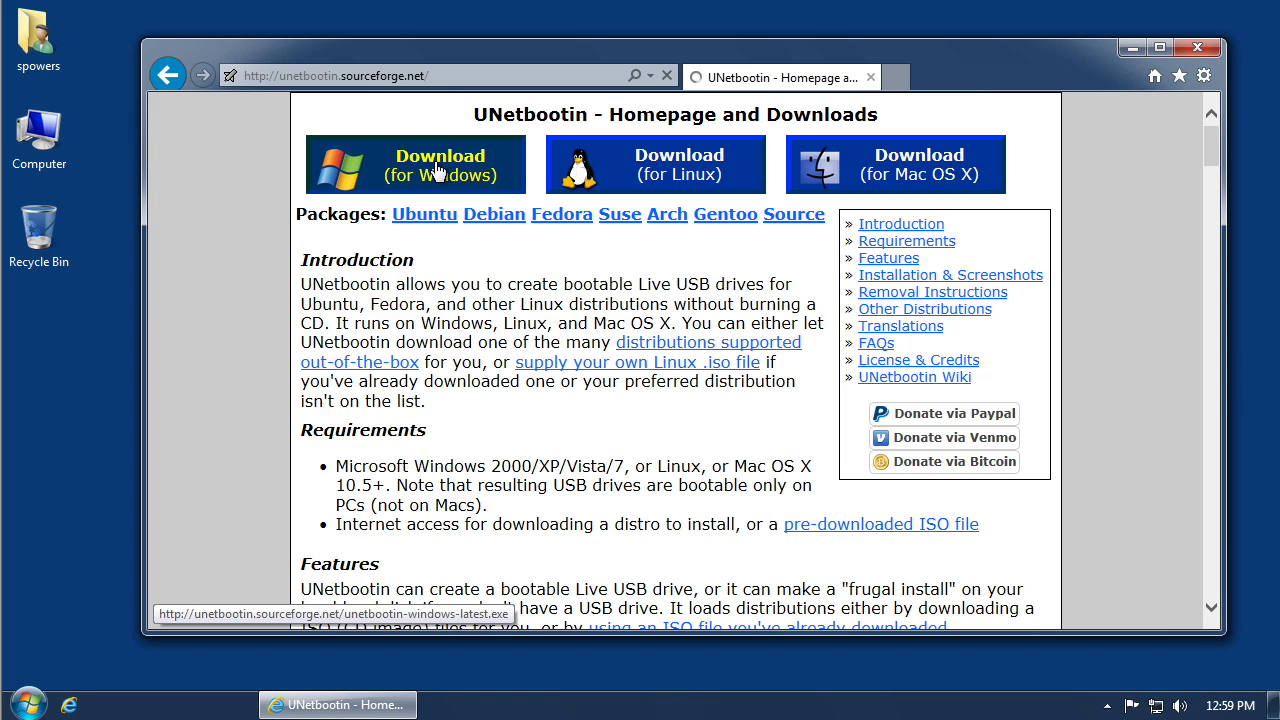
Step: Download the UNetbootin Windows installer and close Internet Explorer once it completes
click(416, 164)
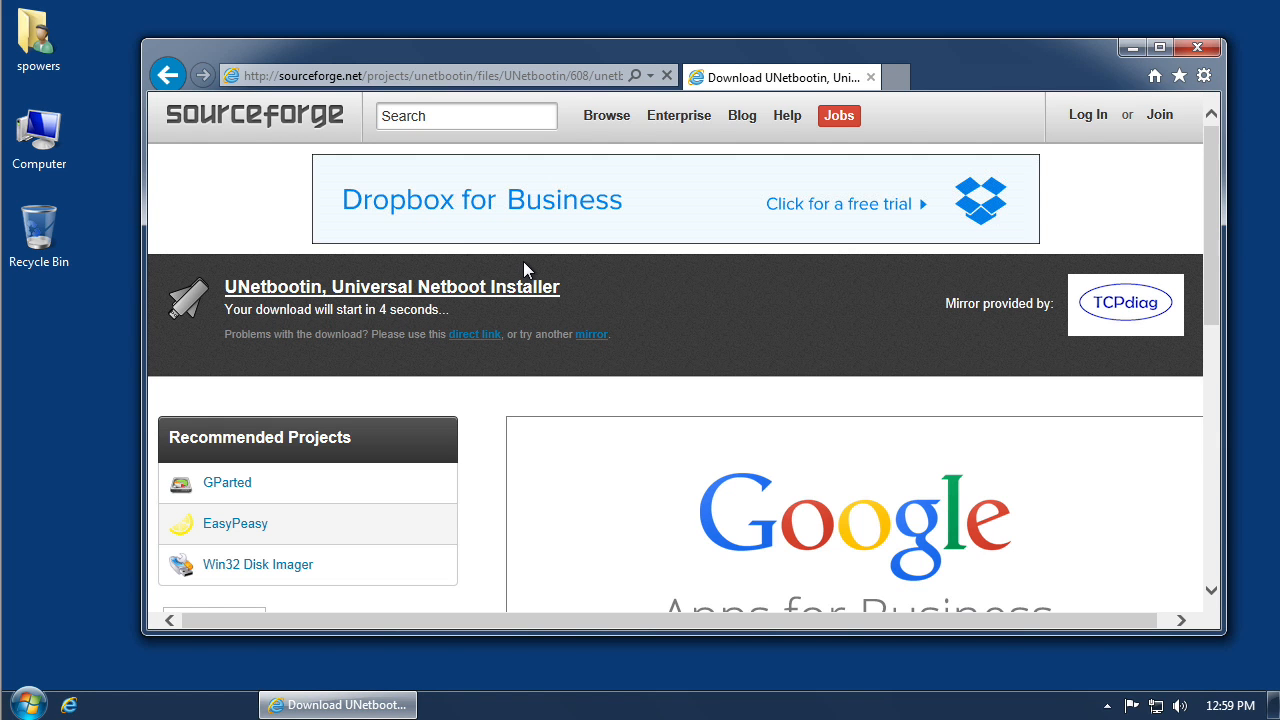
mouse_move(642, 296)
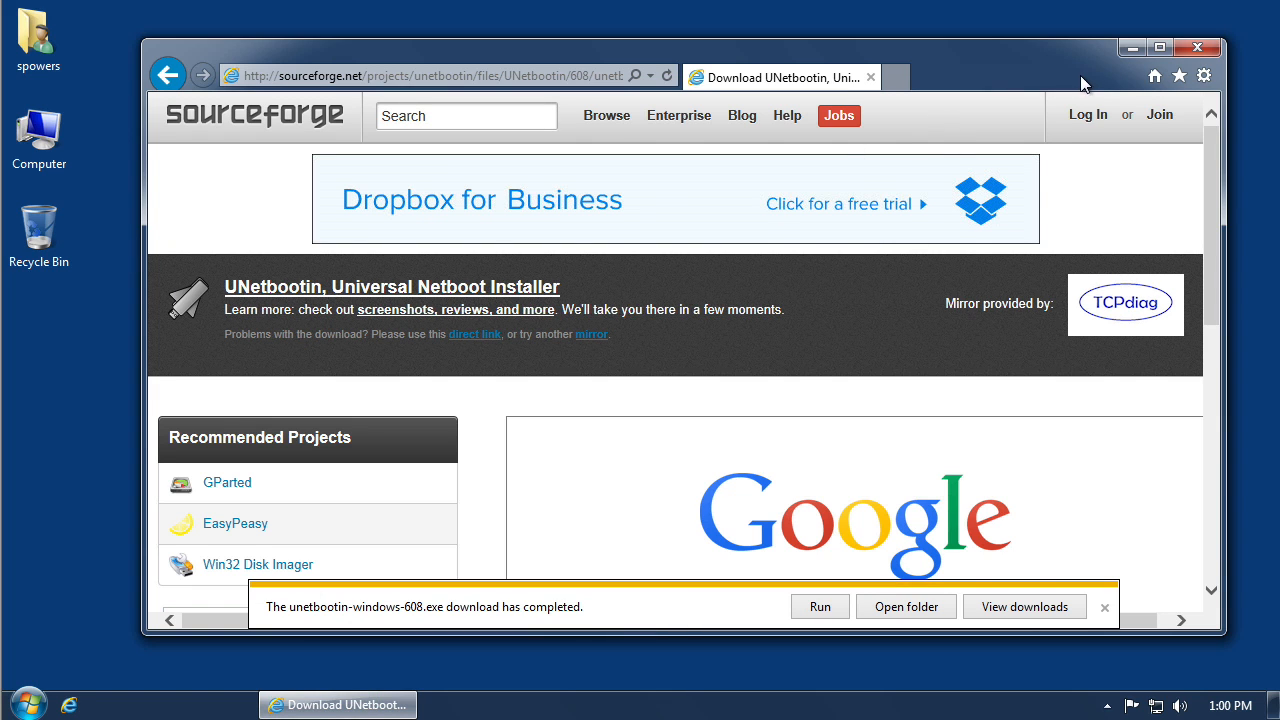
click(1196, 48)
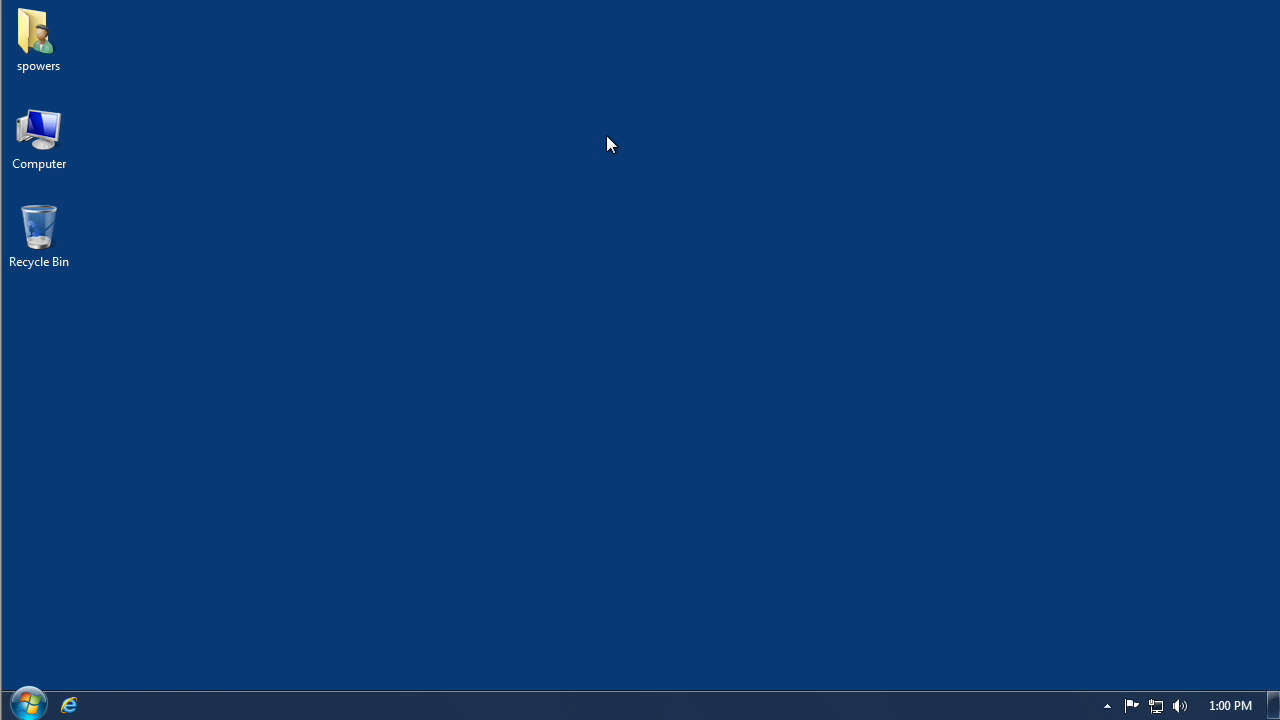
double_click(40, 136)
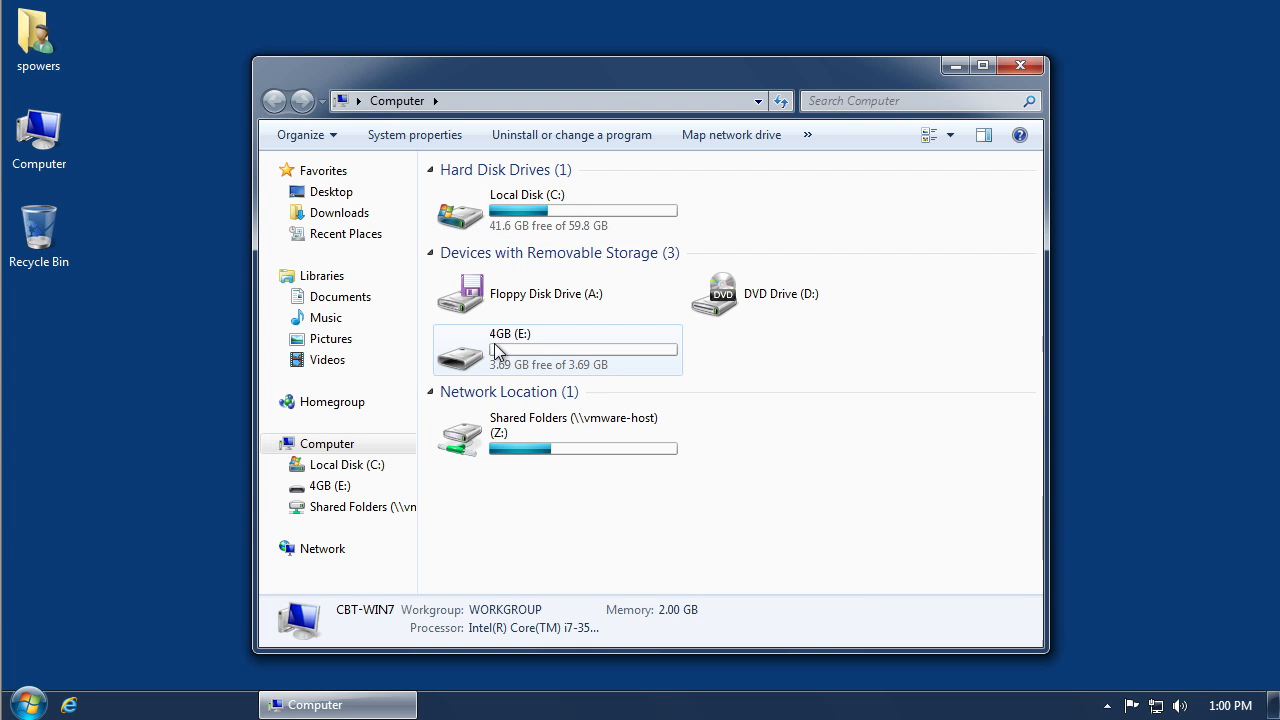
mouse_move(816, 370)
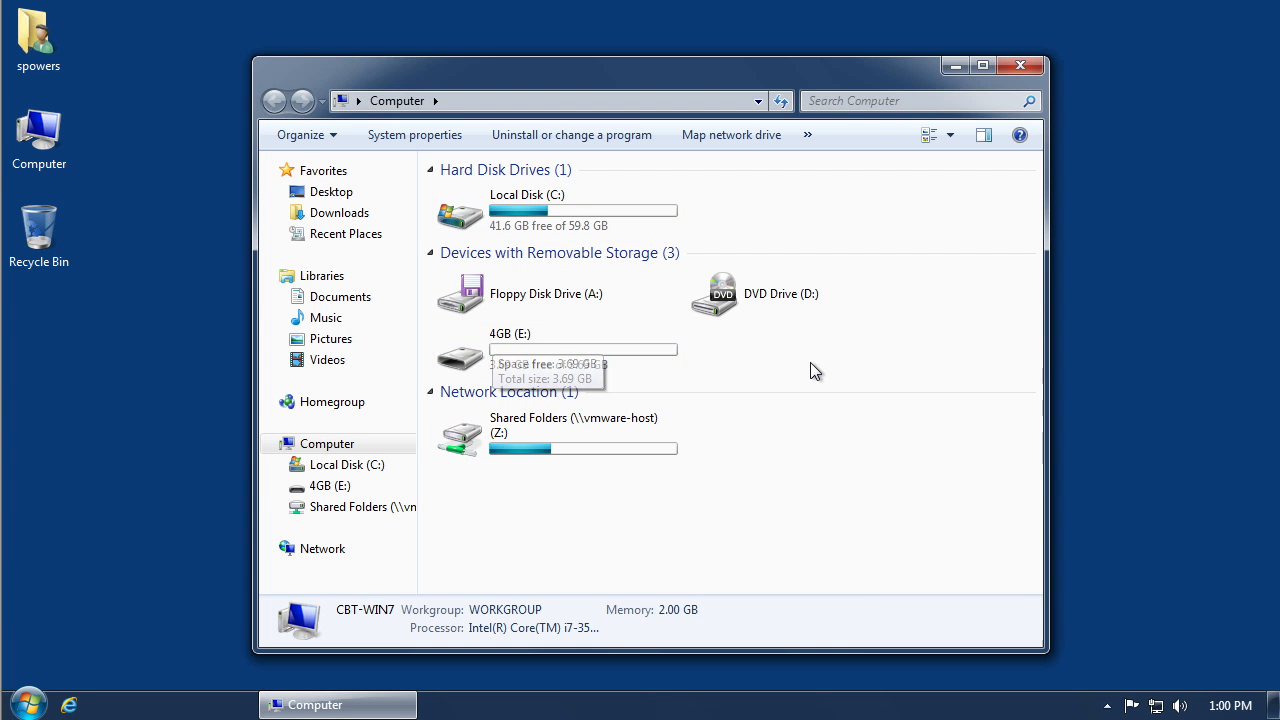
mouse_move(536, 364)
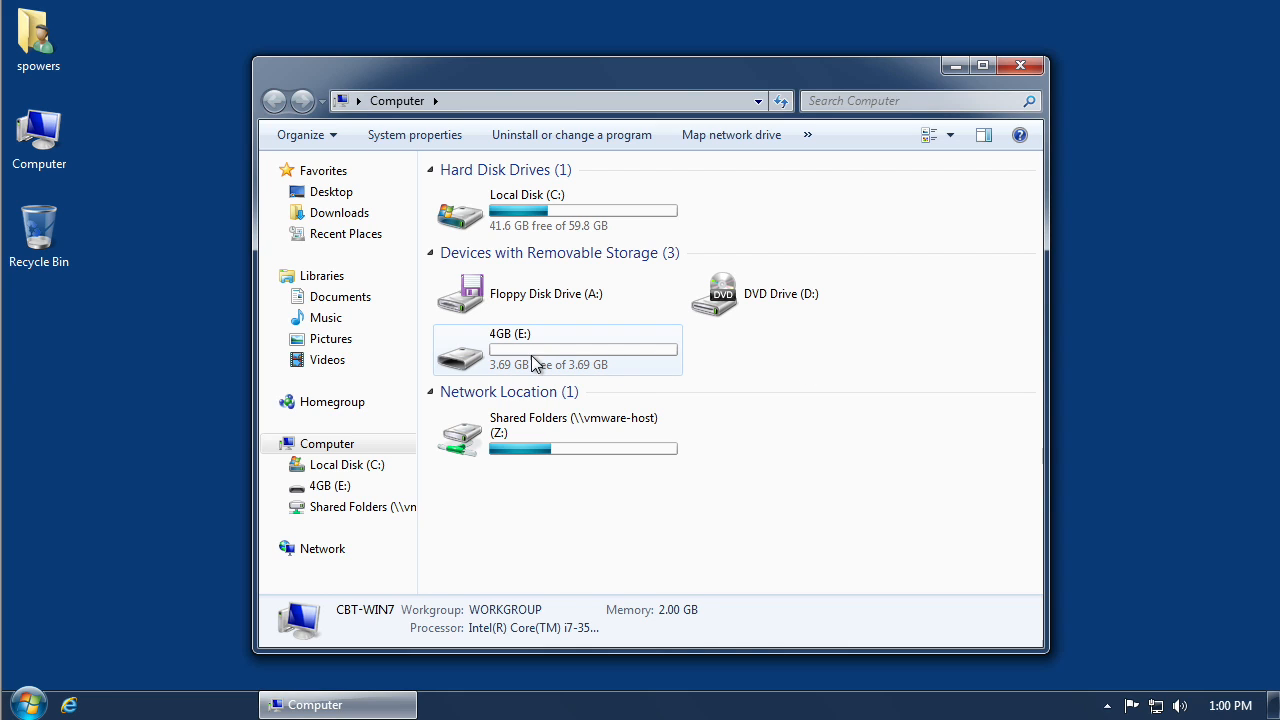
mouse_move(600, 360)
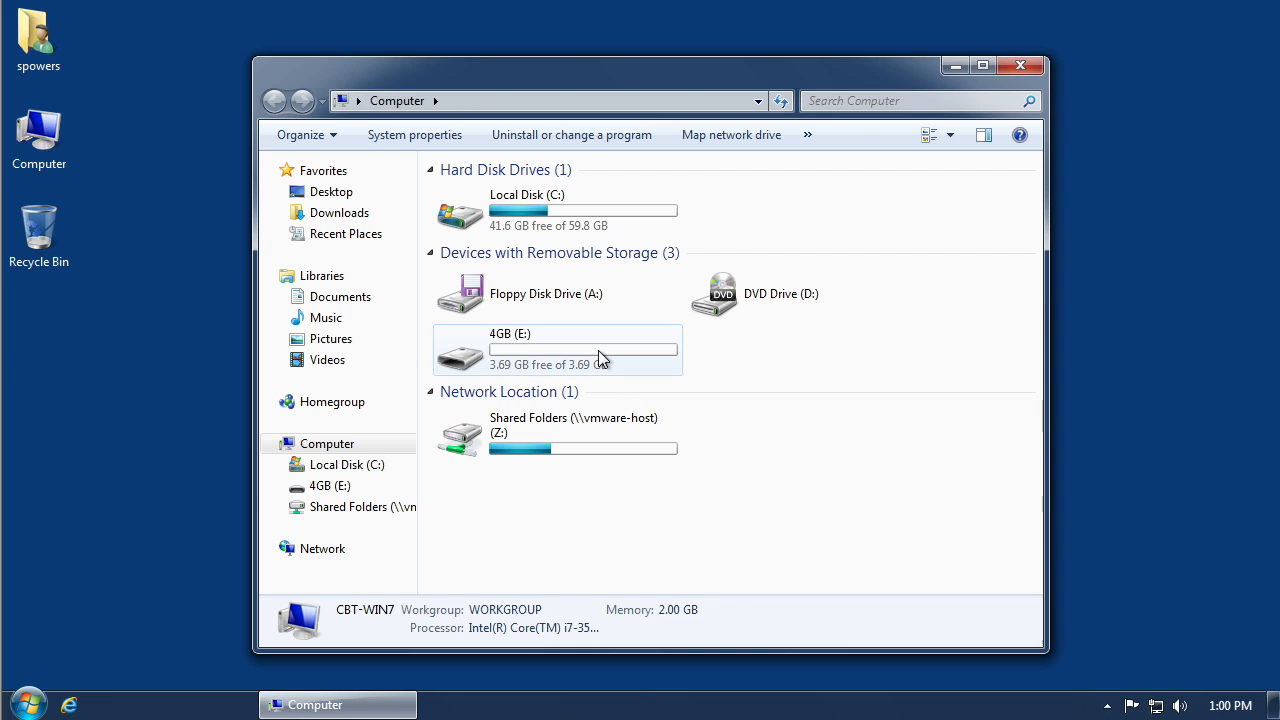
double_click(556, 348)
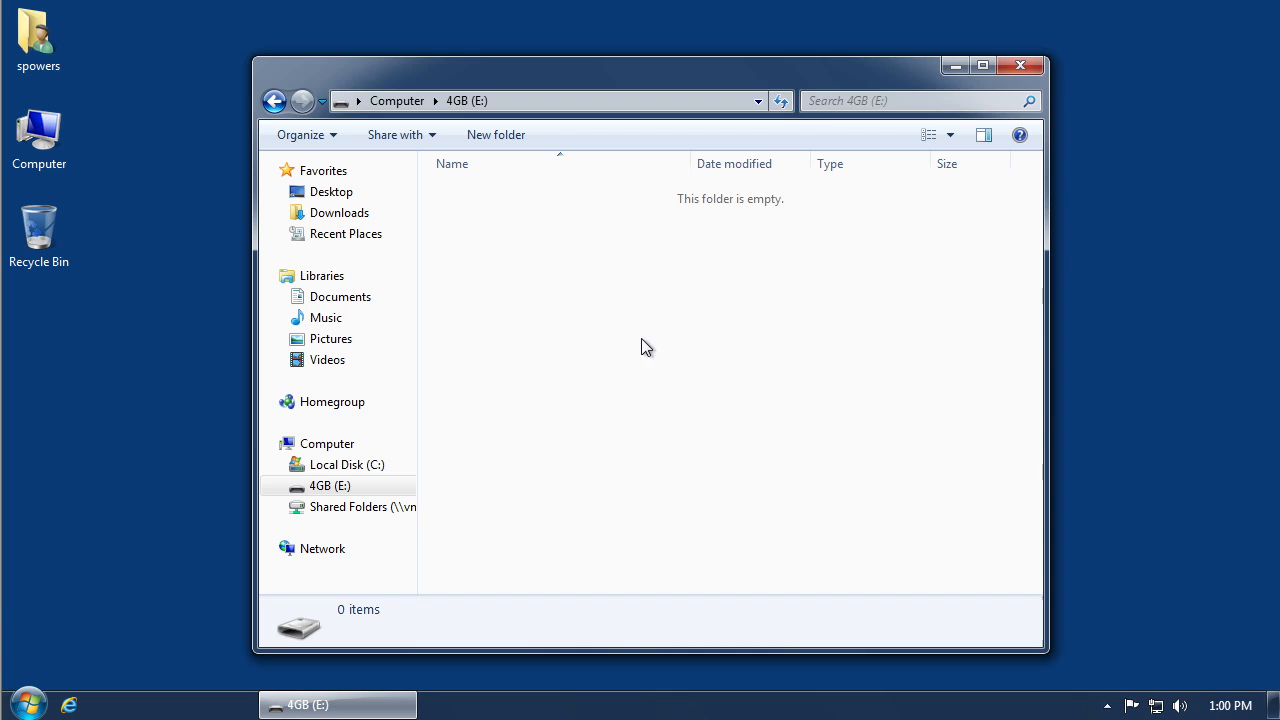
click(276, 100)
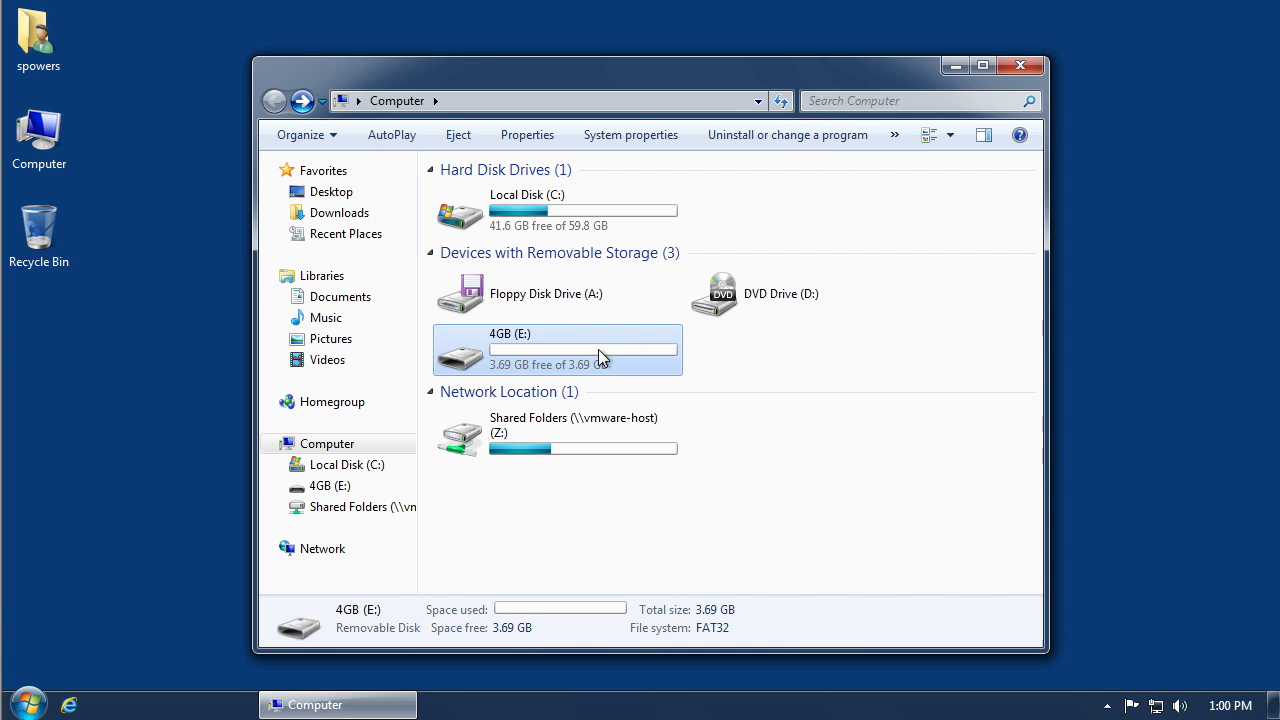
mouse_move(600, 356)
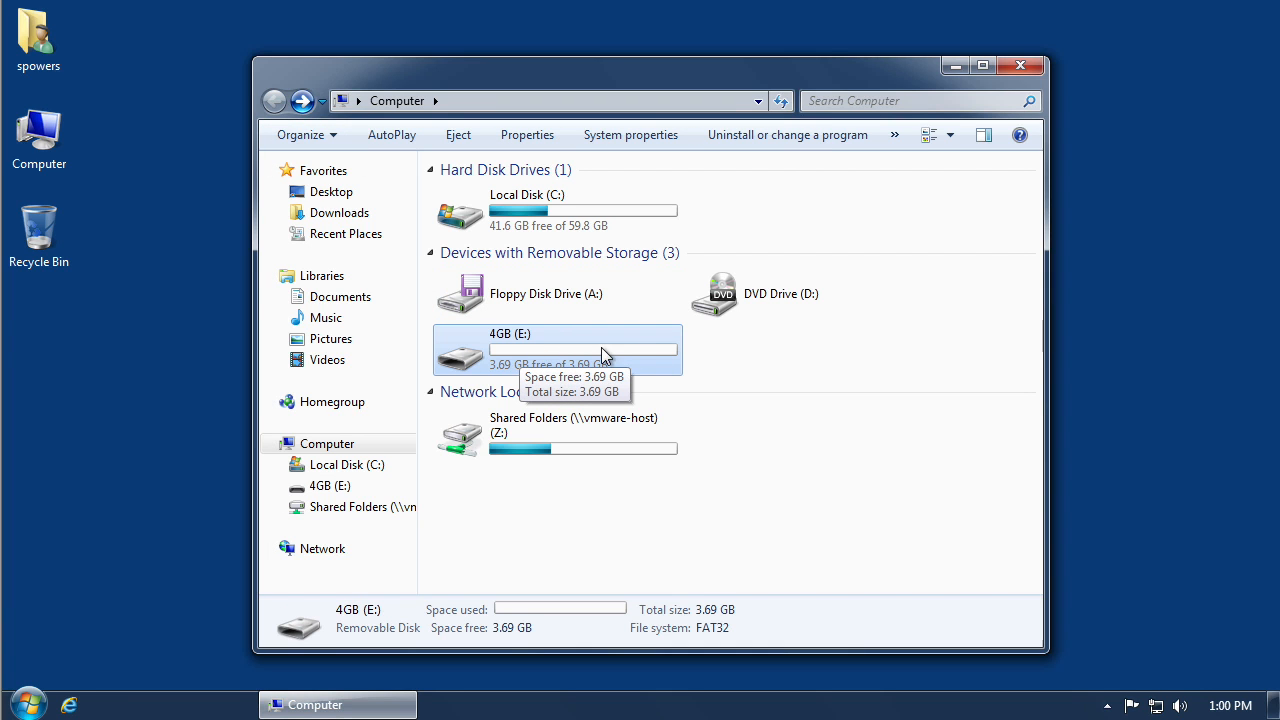
mouse_move(904, 206)
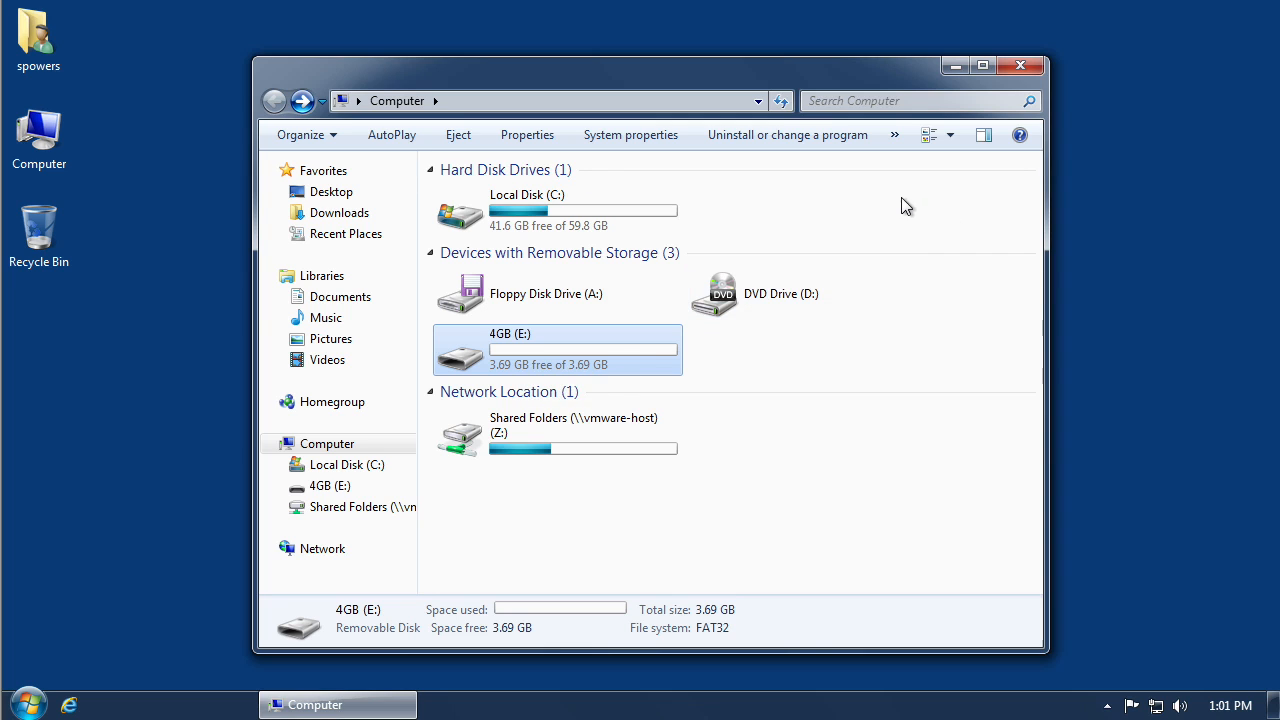
click(1020, 64)
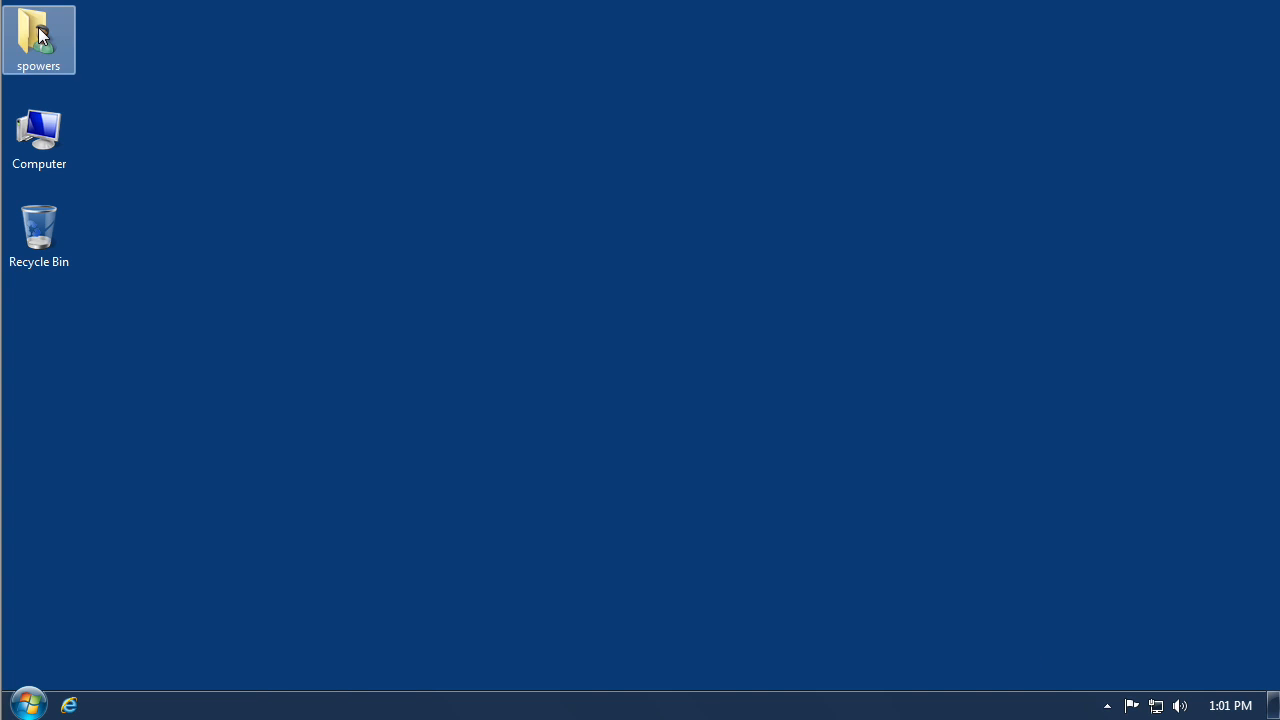
Step: Launch unetbootin-windows-608 from the Downloads folder and allow it through User Account Control
double_click(38, 40)
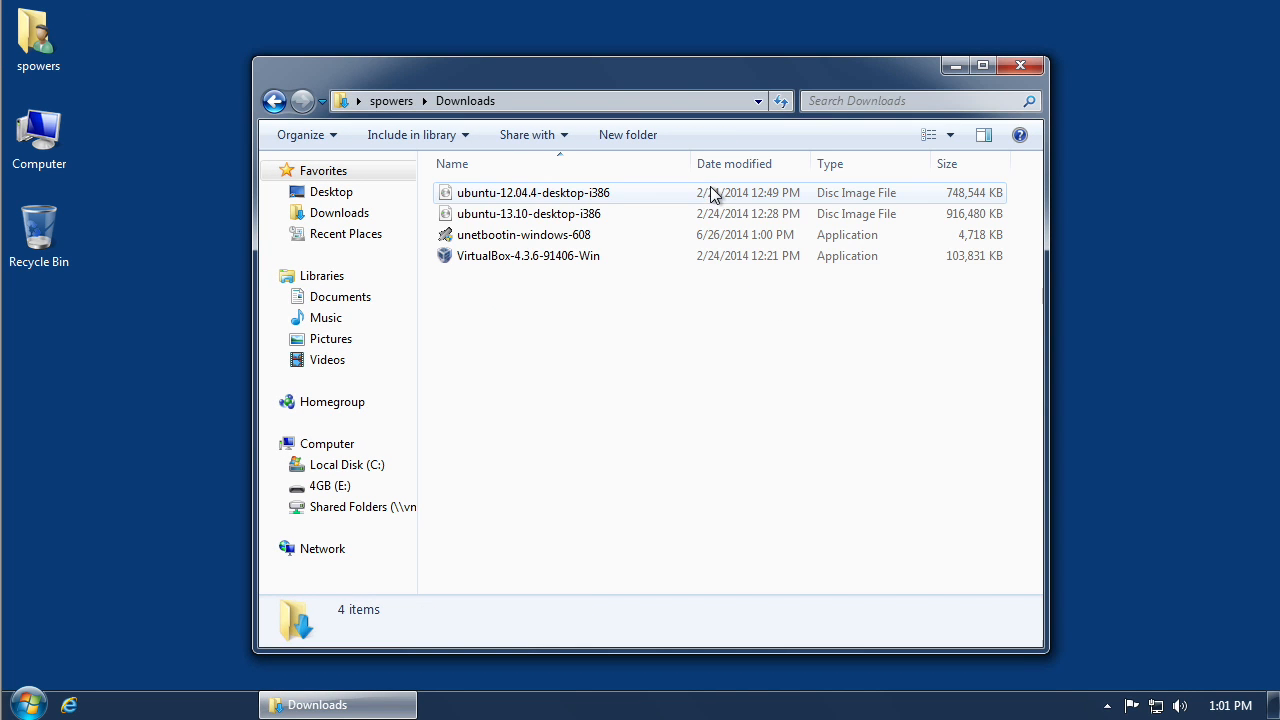
mouse_move(480, 238)
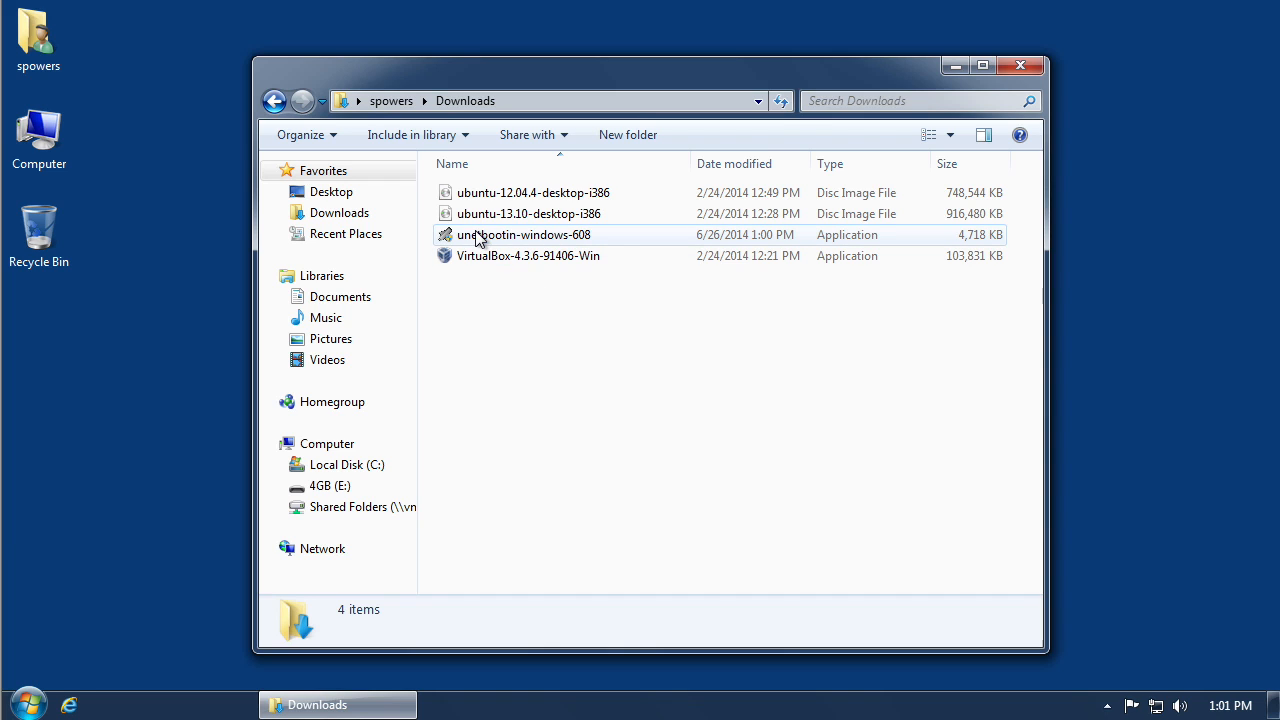
mouse_move(528, 212)
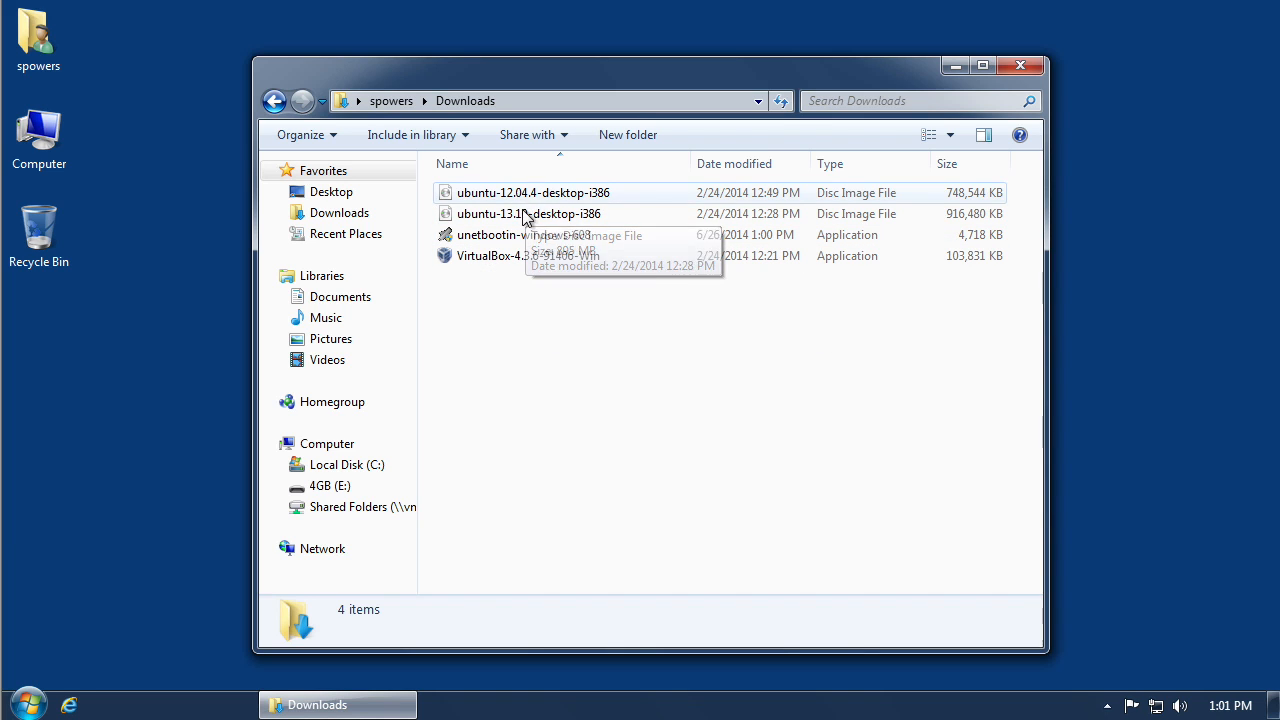
mouse_move(448, 238)
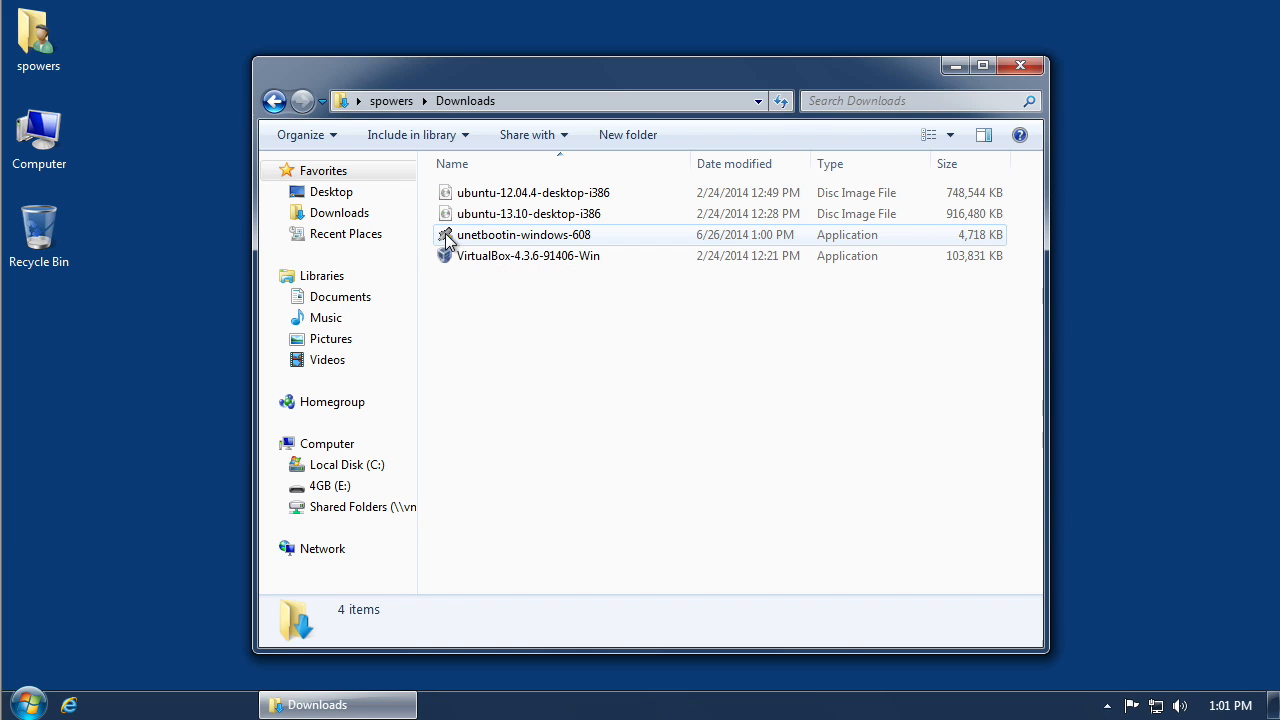
double_click(522, 234)
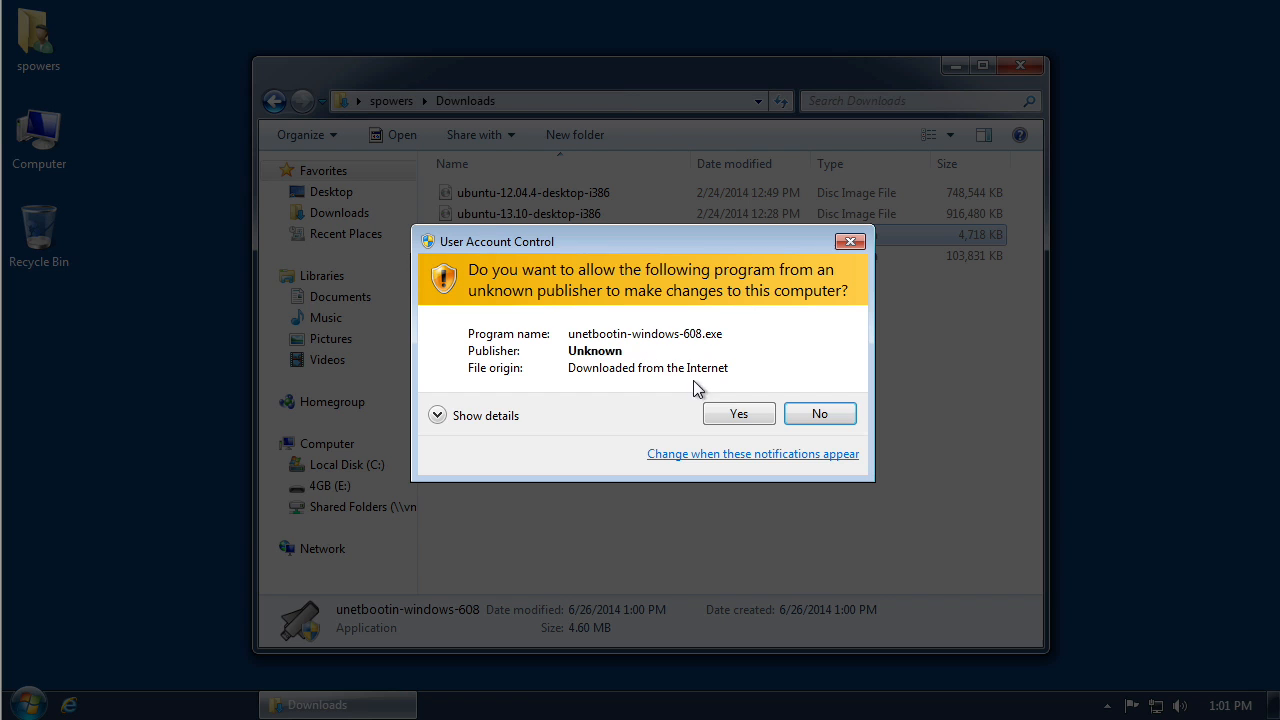
click(738, 412)
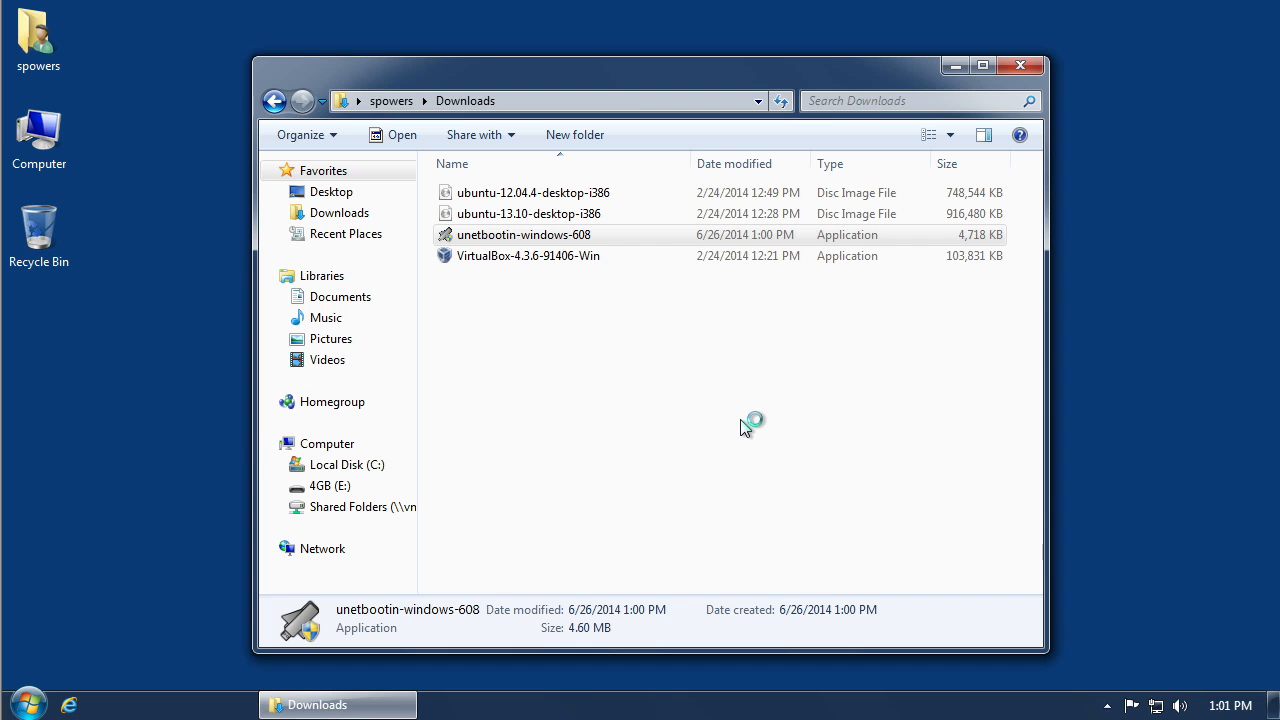
double_click(524, 234)
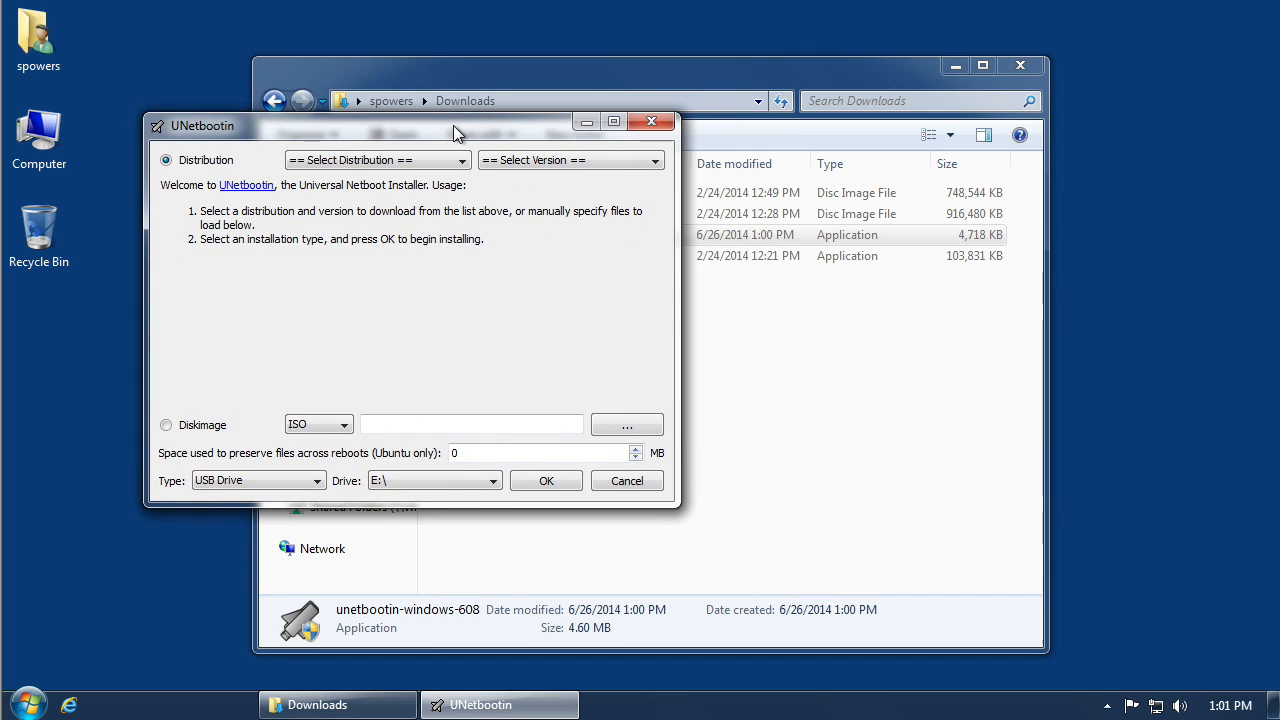
mouse_move(420, 324)
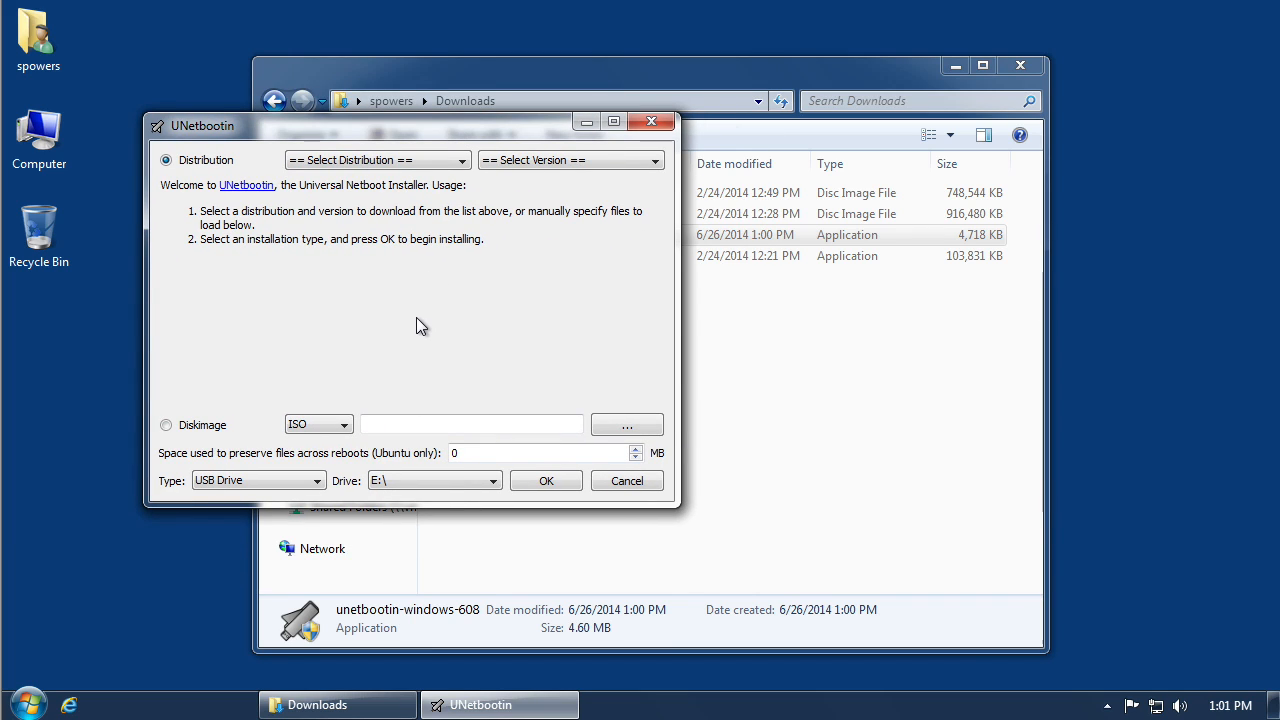
mouse_move(184, 224)
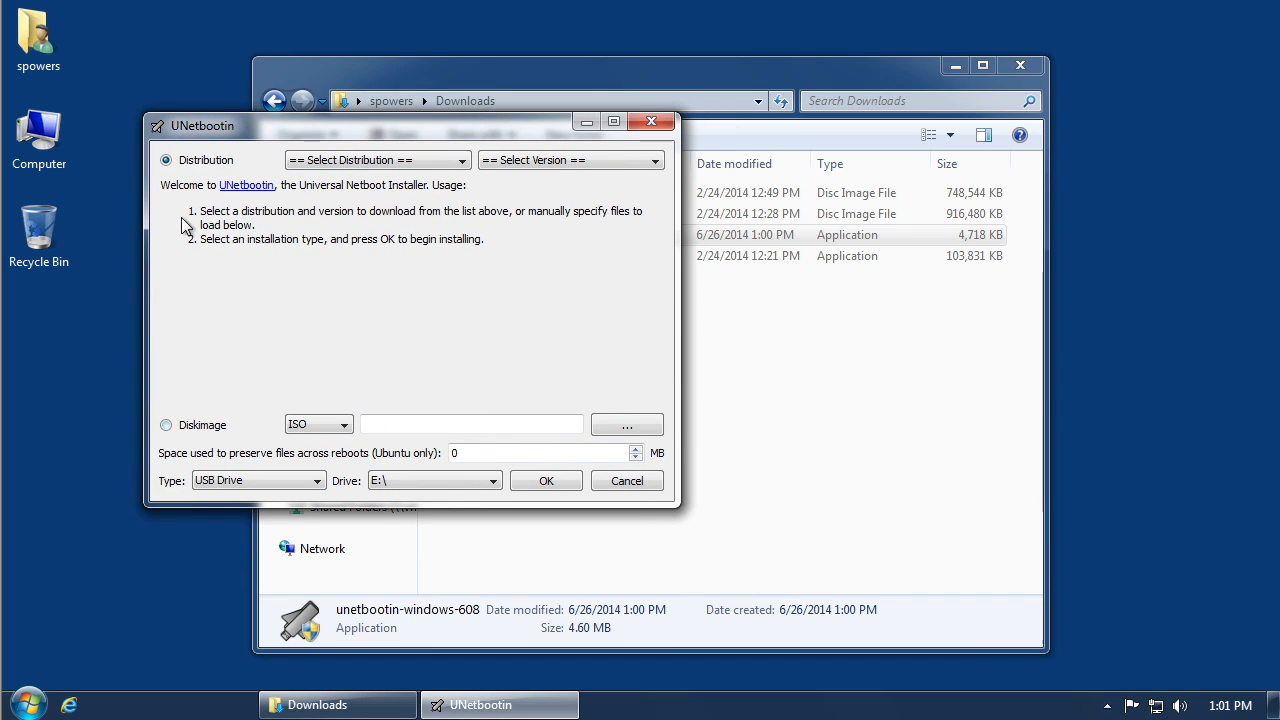
mouse_move(430, 136)
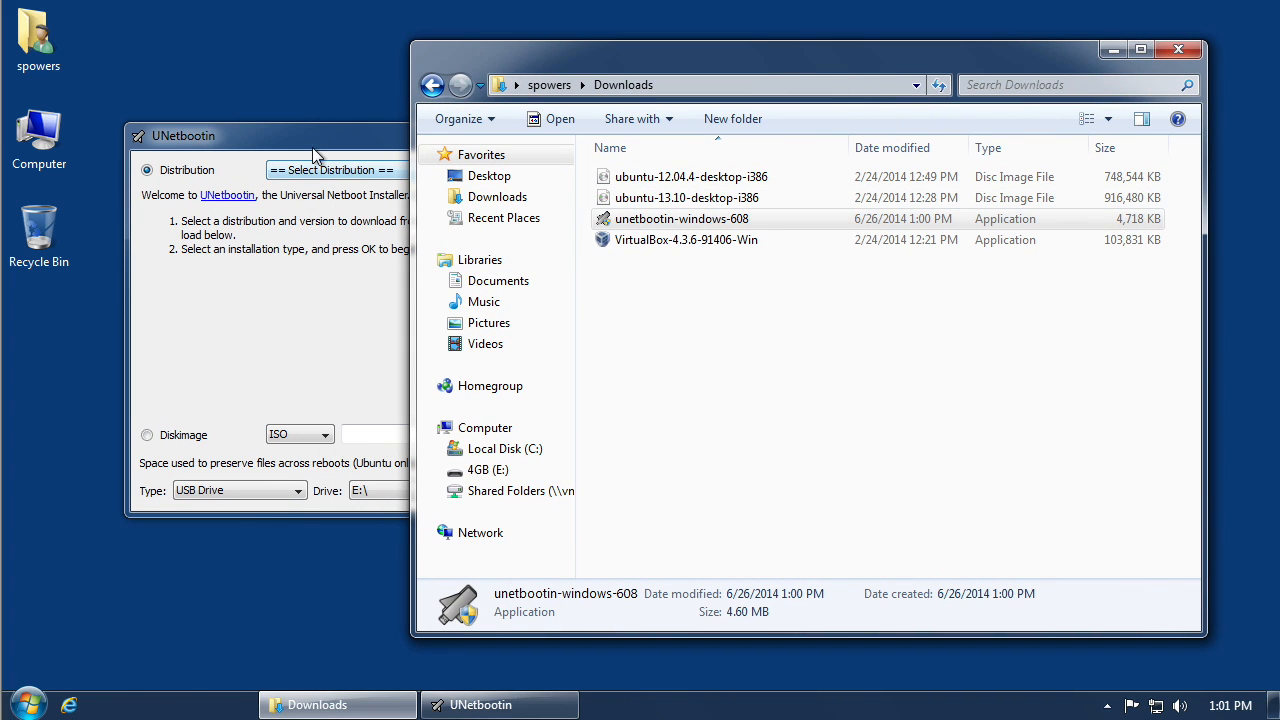
Step: Bring the UNetbootin window to the foreground over the Downloads folder
click(148, 436)
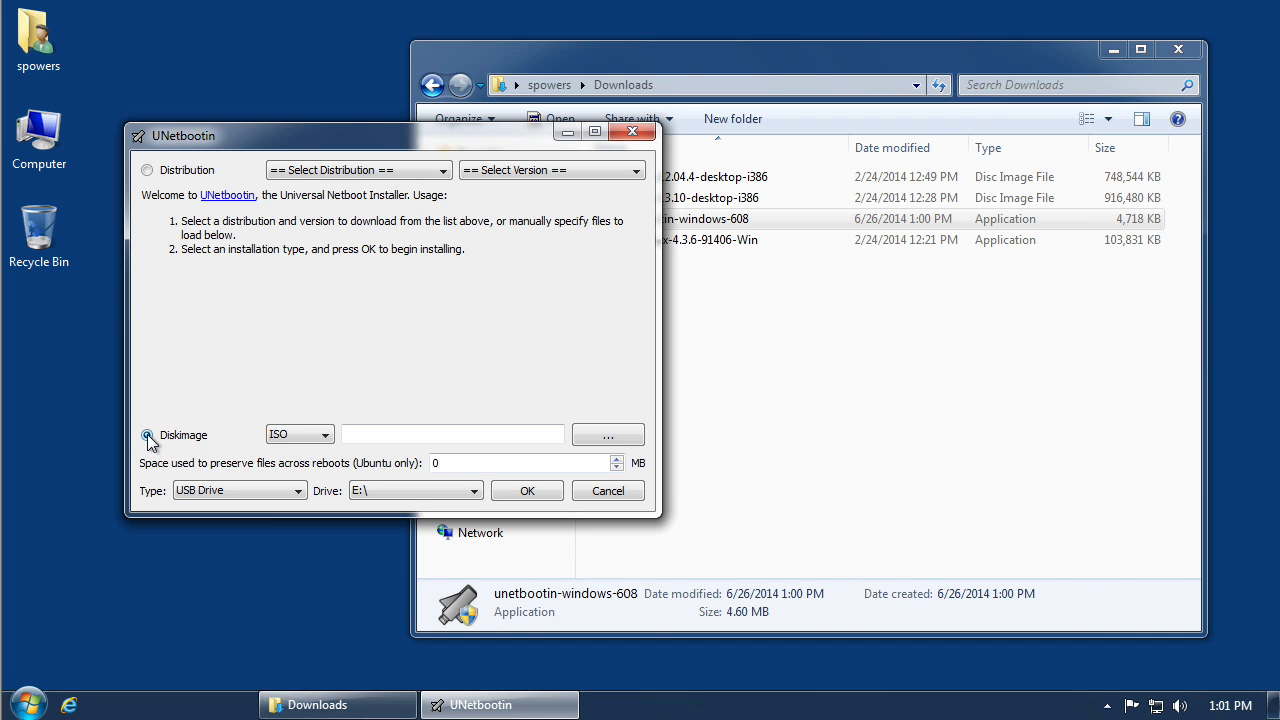
Step: Set the source to the ubuntu-12.04.4-desktop-i386.iso disk image from Downloads
click(148, 434)
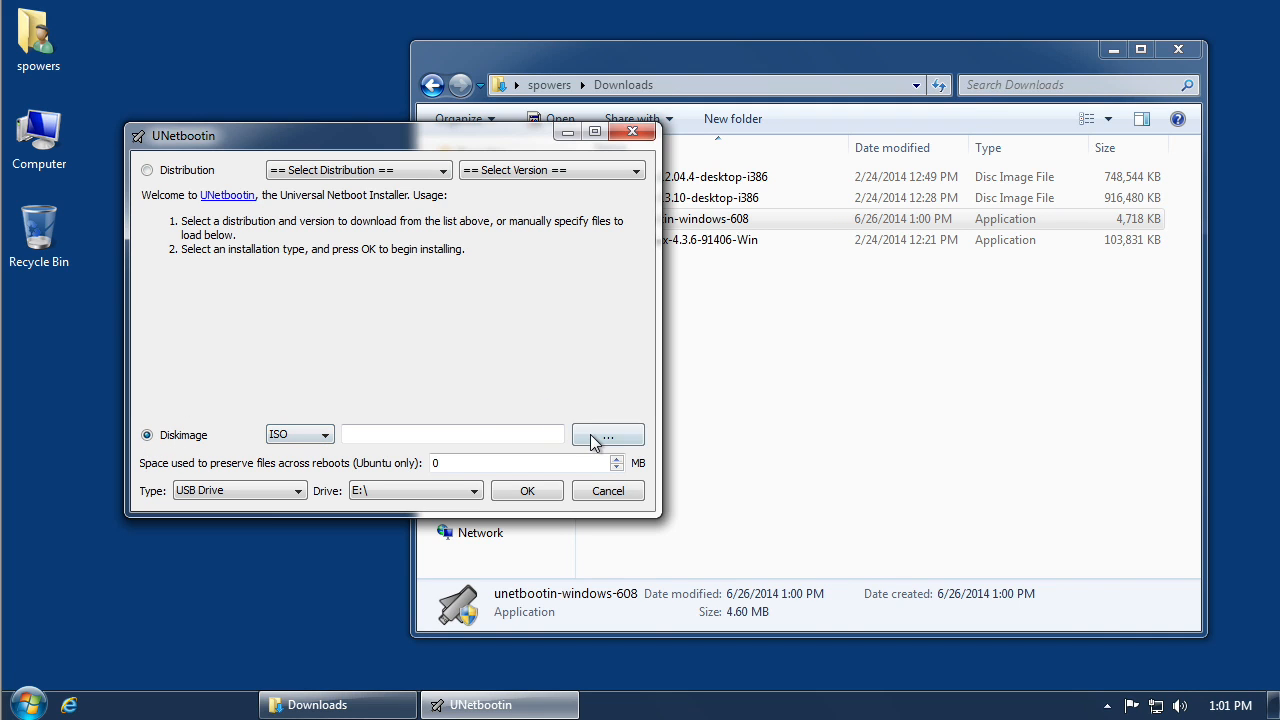
click(608, 434)
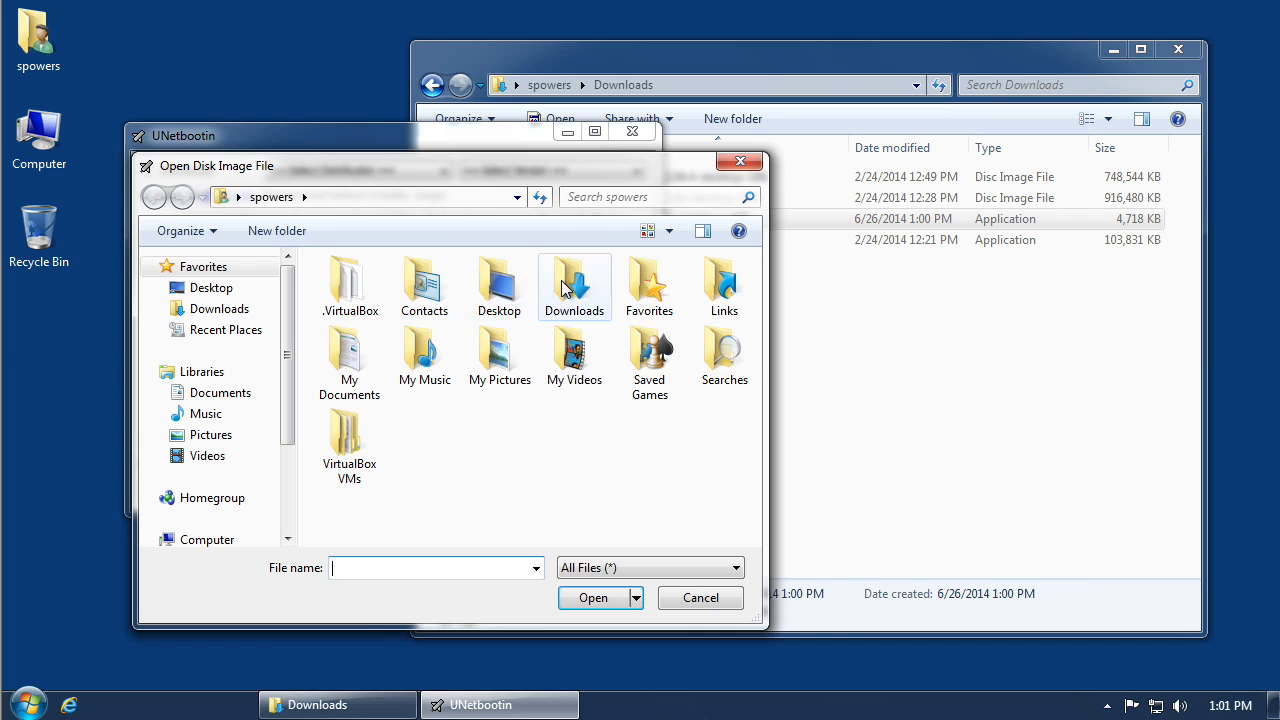
double_click(574, 284)
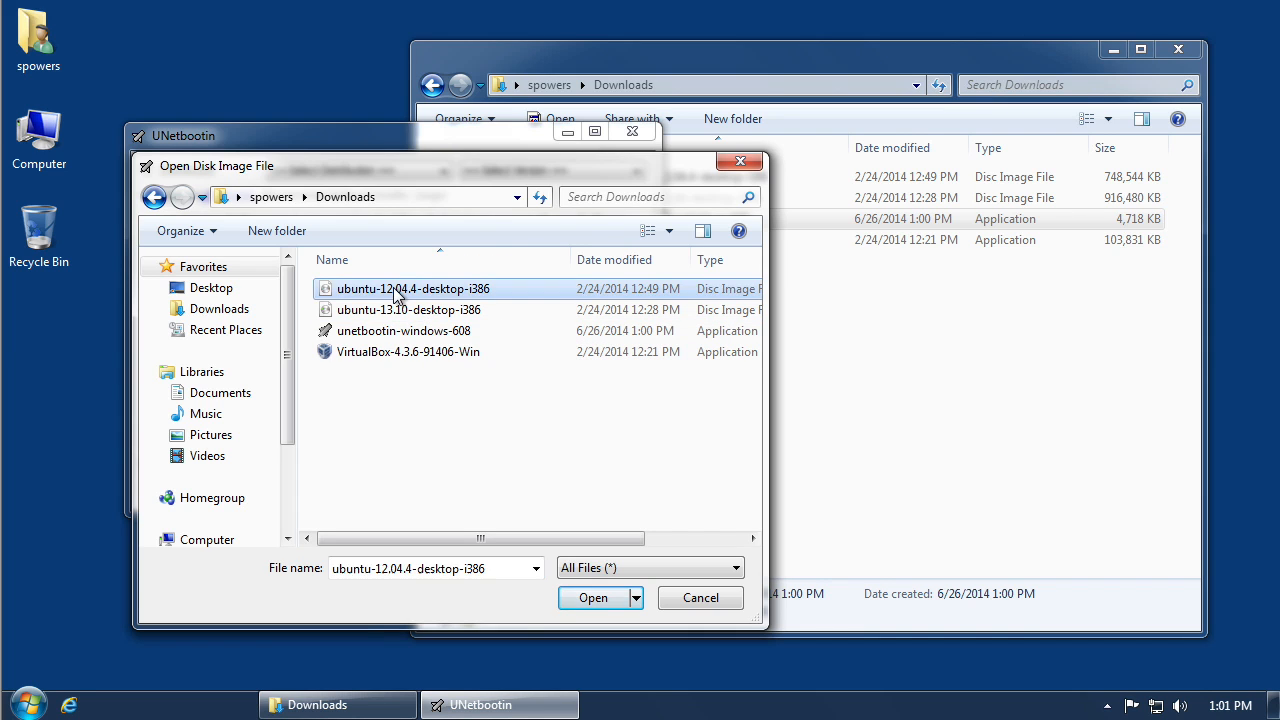
click(592, 596)
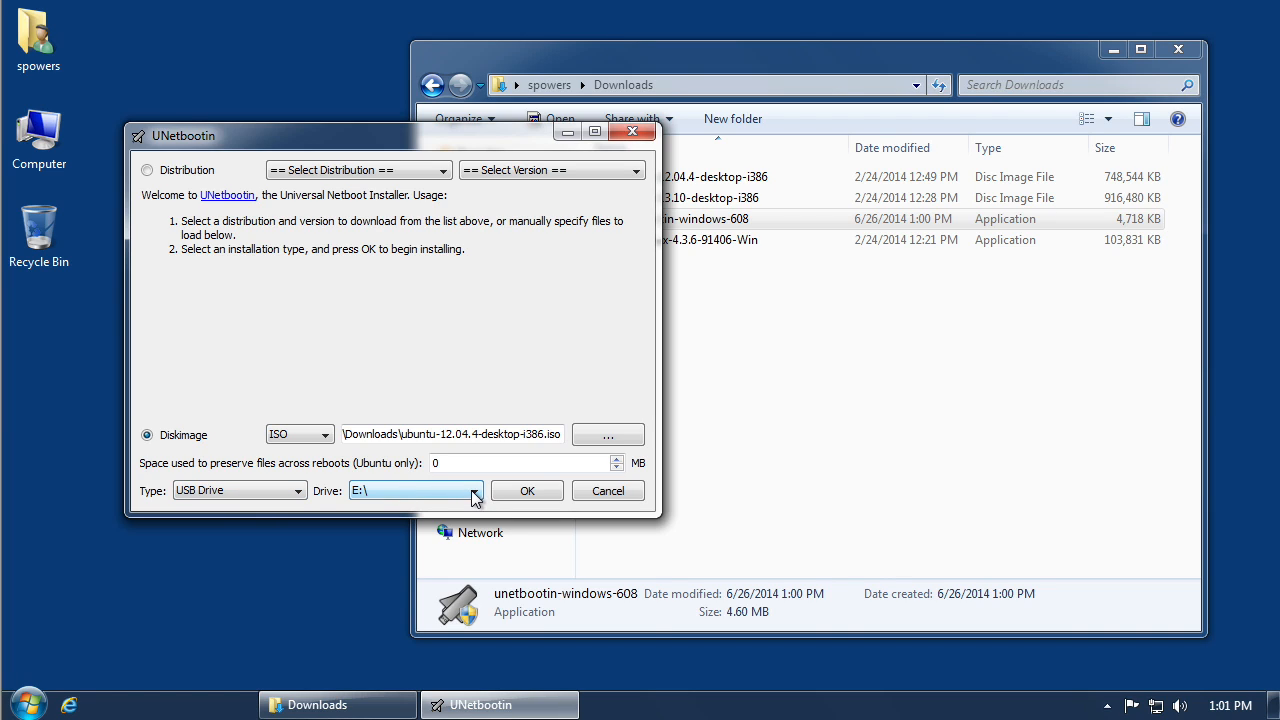
click(474, 490)
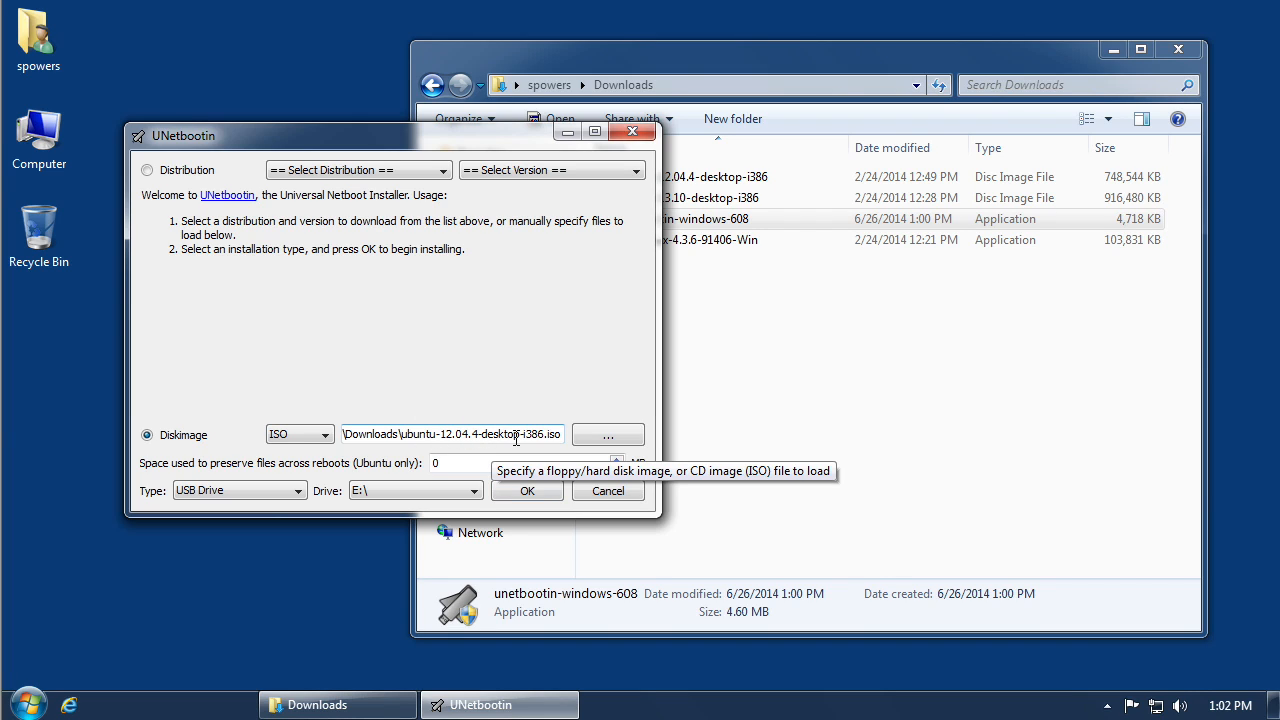
mouse_move(430, 318)
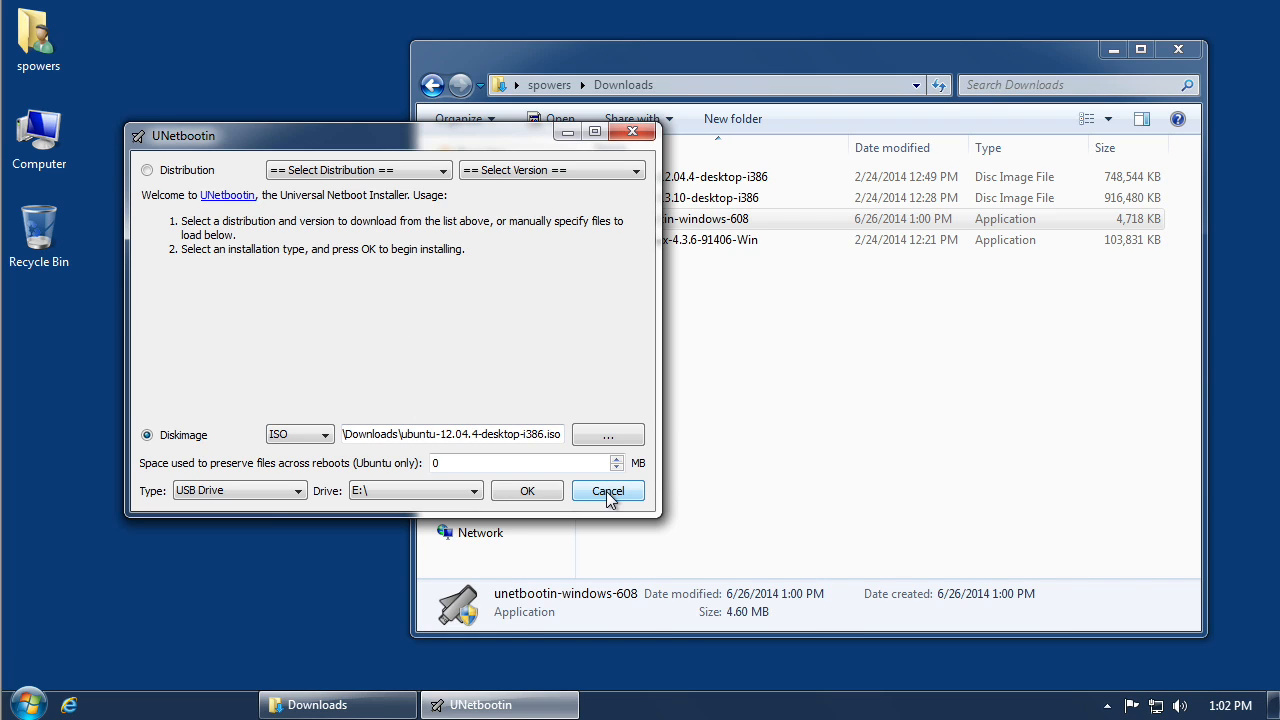
mouse_move(788, 478)
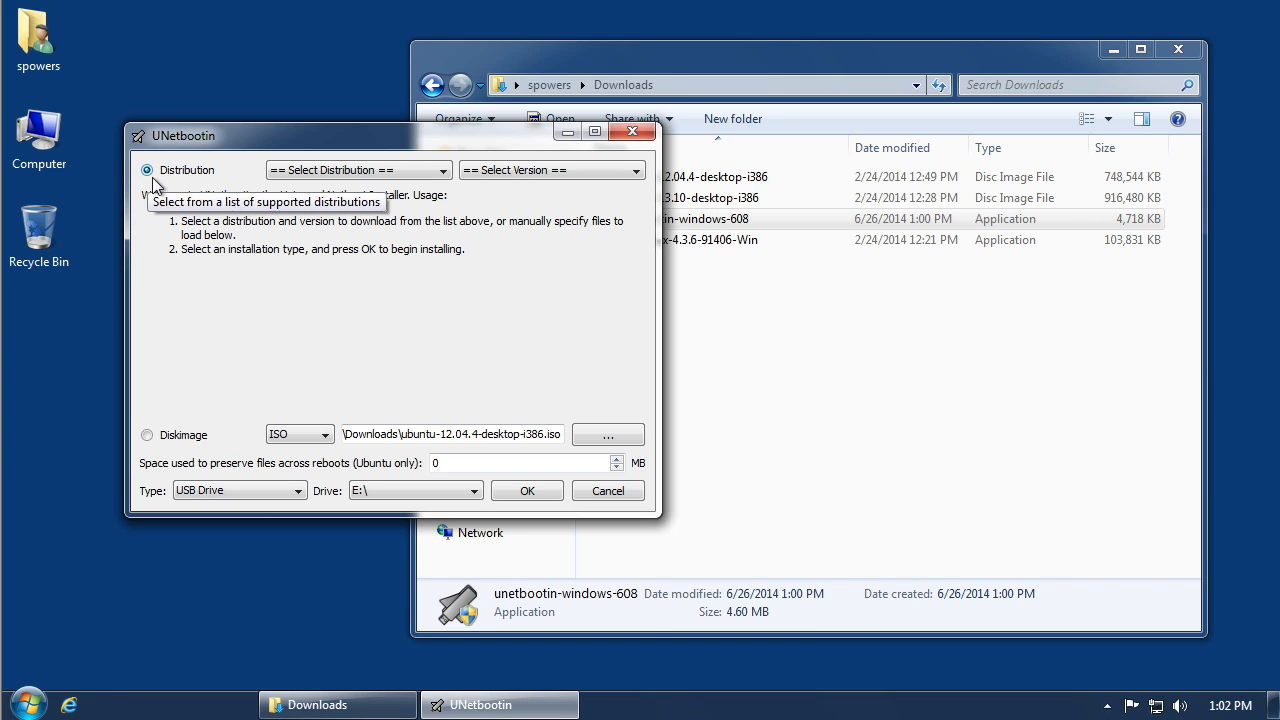
Step: Choose the Xubuntu 14.04_Live distribution and start writing it to USB drive E:
click(440, 168)
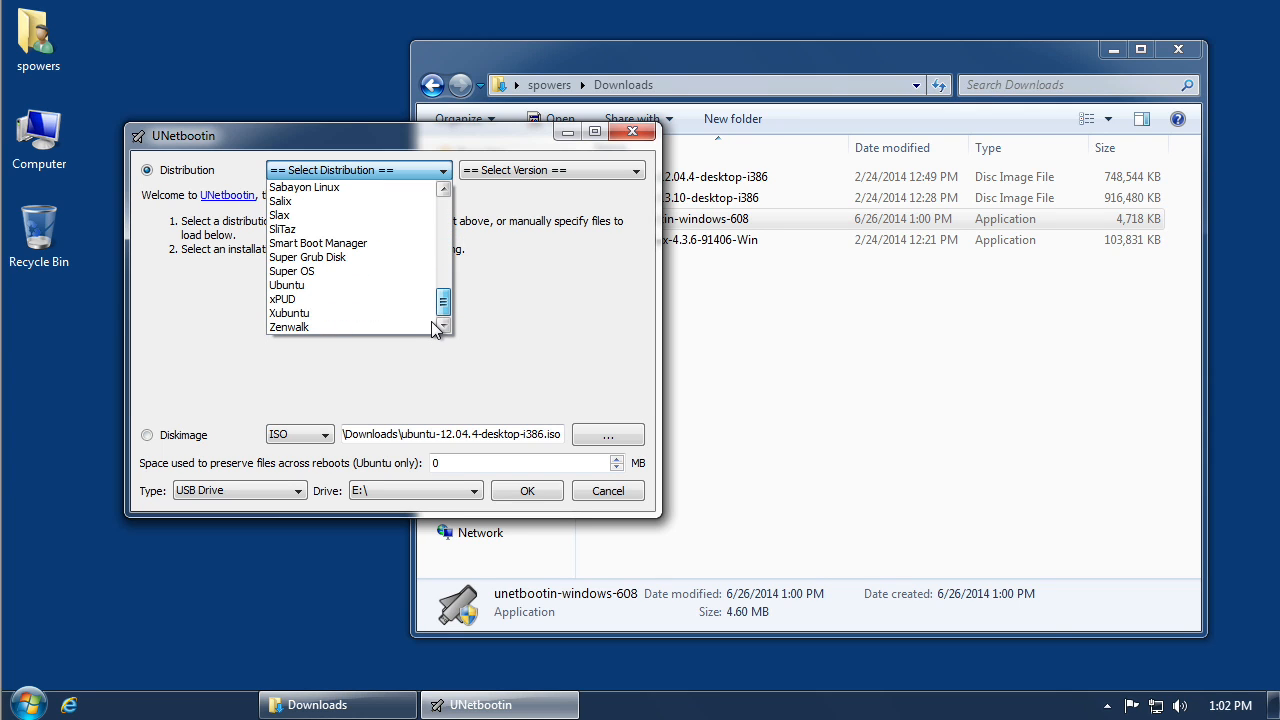
mouse_move(320, 300)
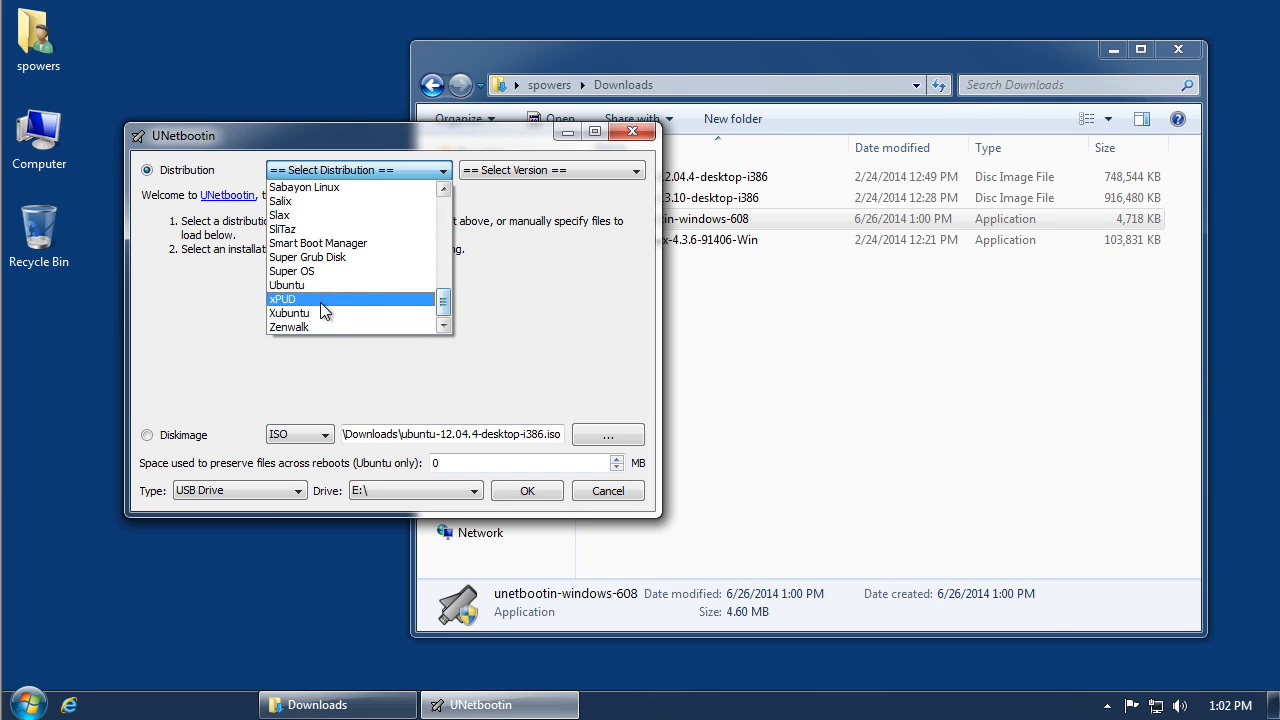
click(288, 312)
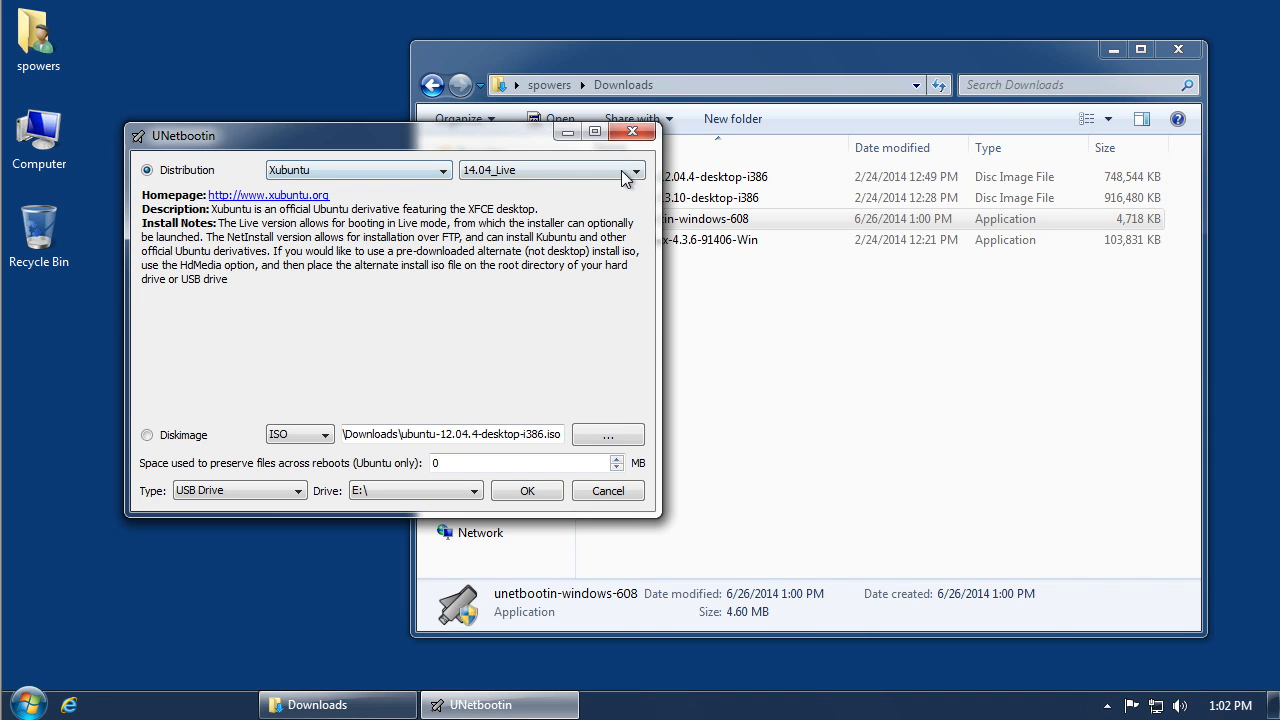
click(636, 170)
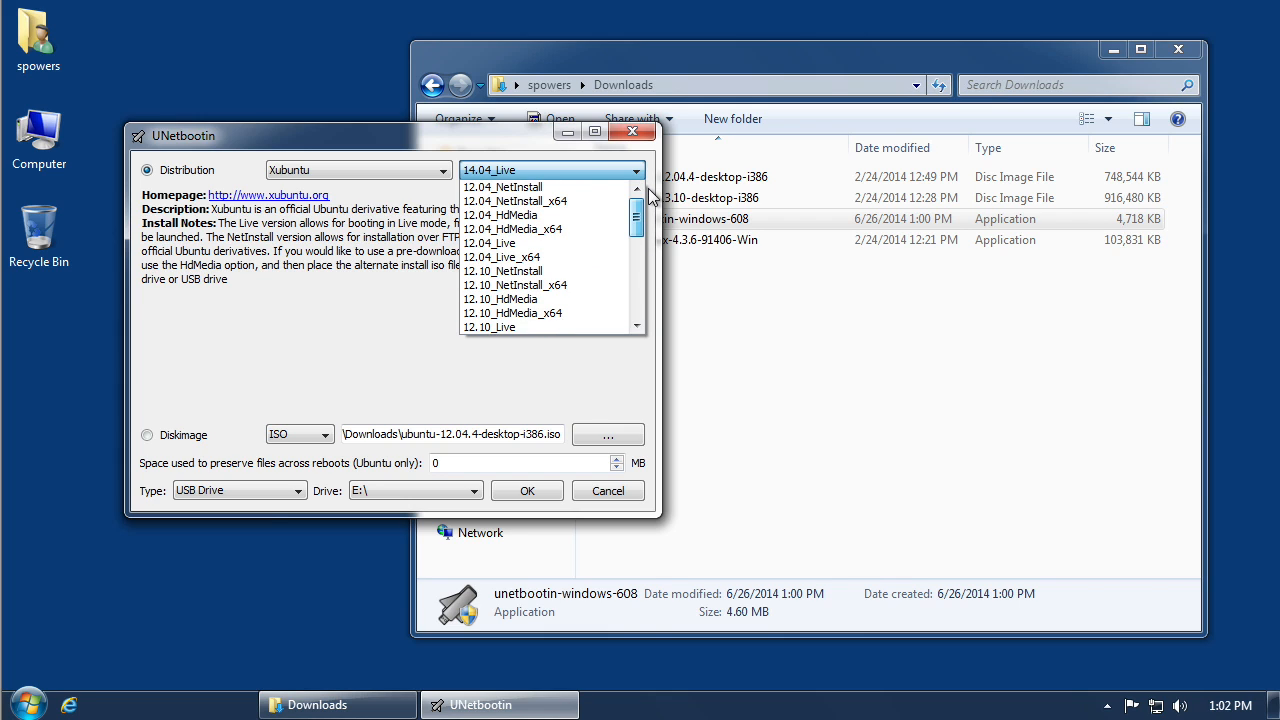
mouse_move(540, 200)
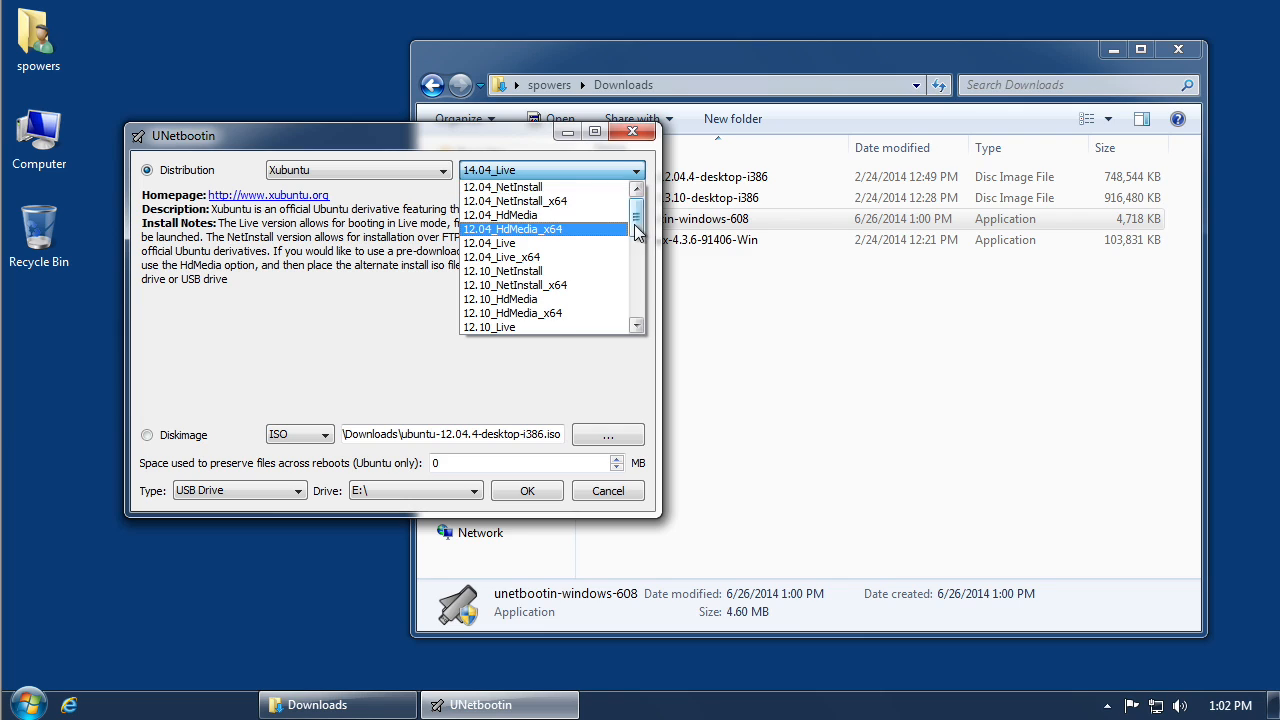
scroll(down, 3)
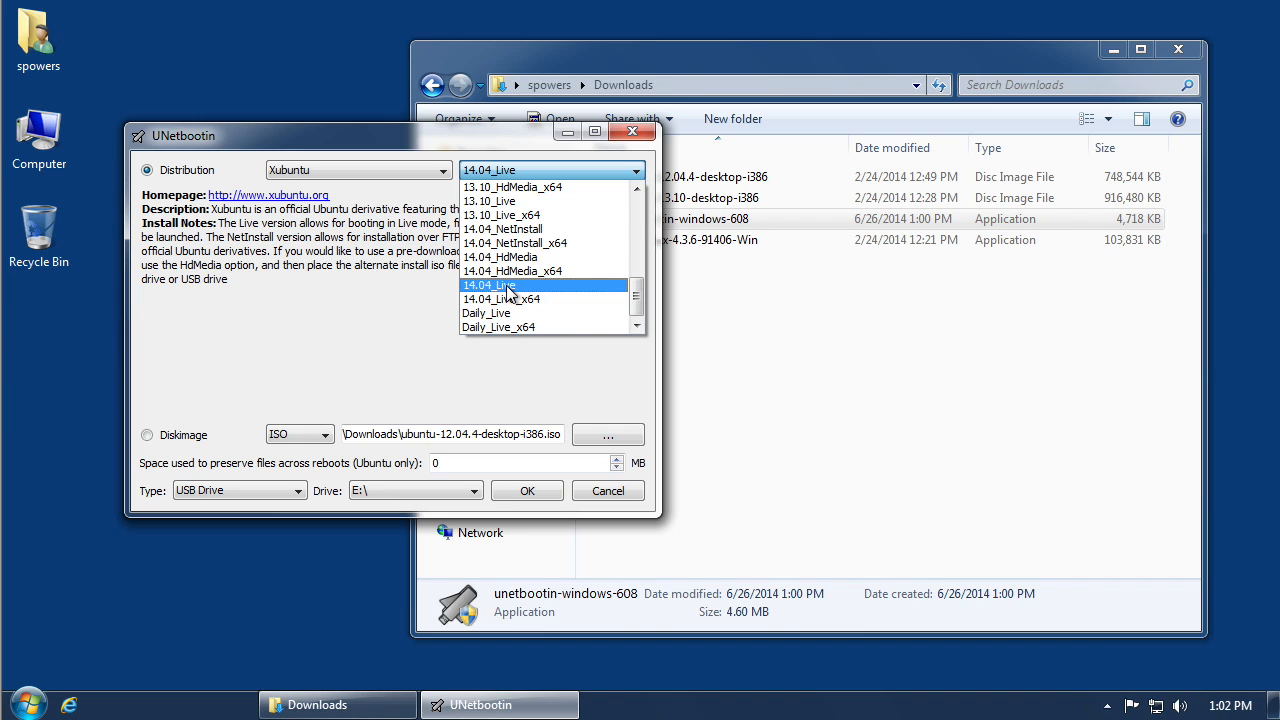
click(488, 284)
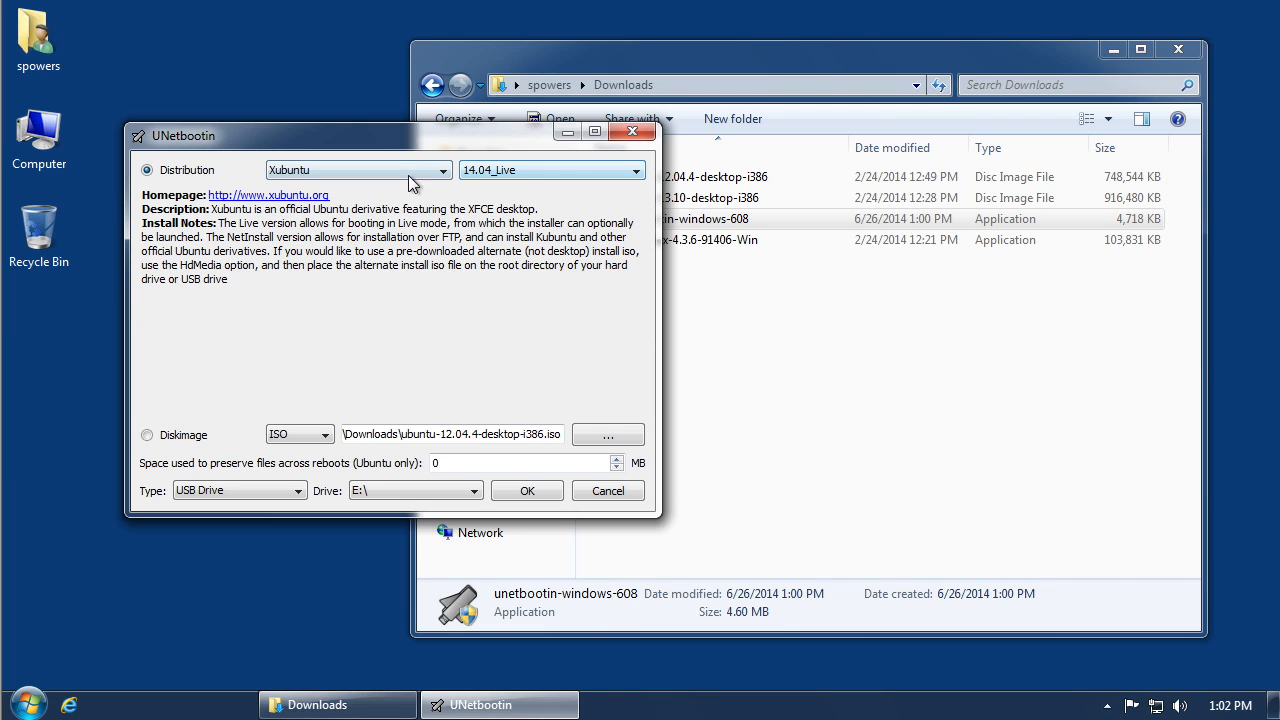
click(528, 490)
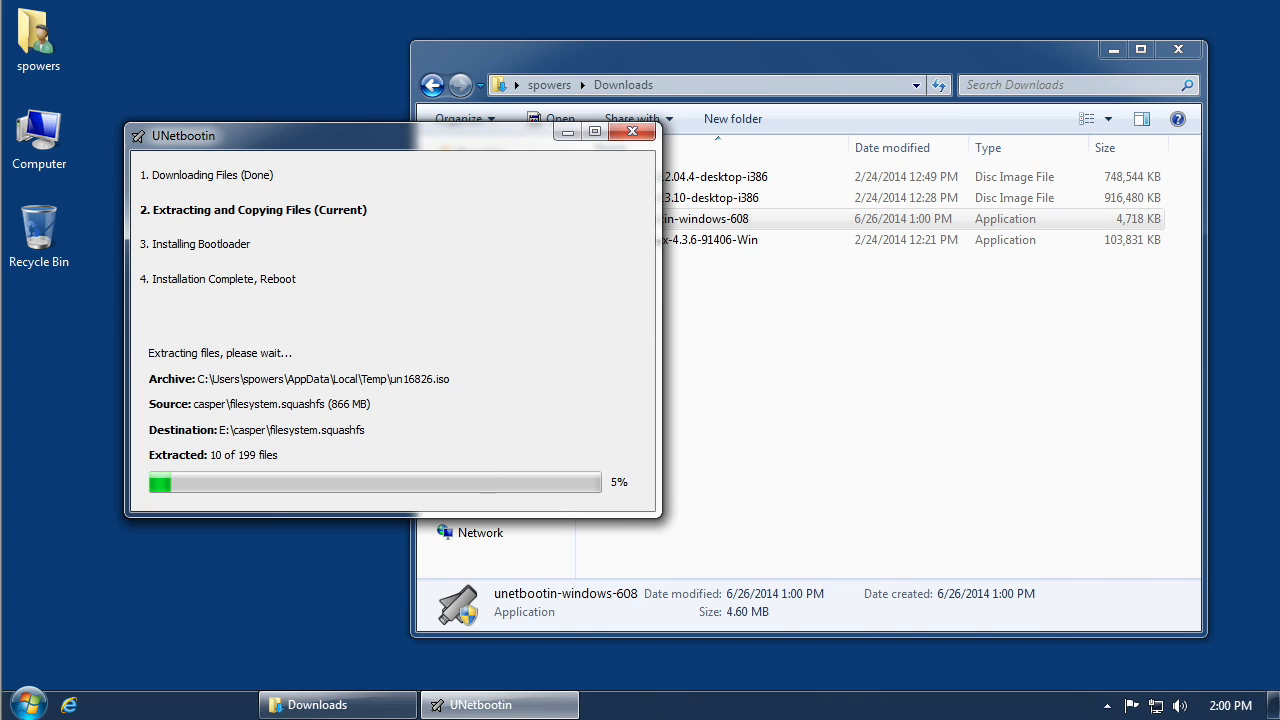
mouse_move(984, 620)
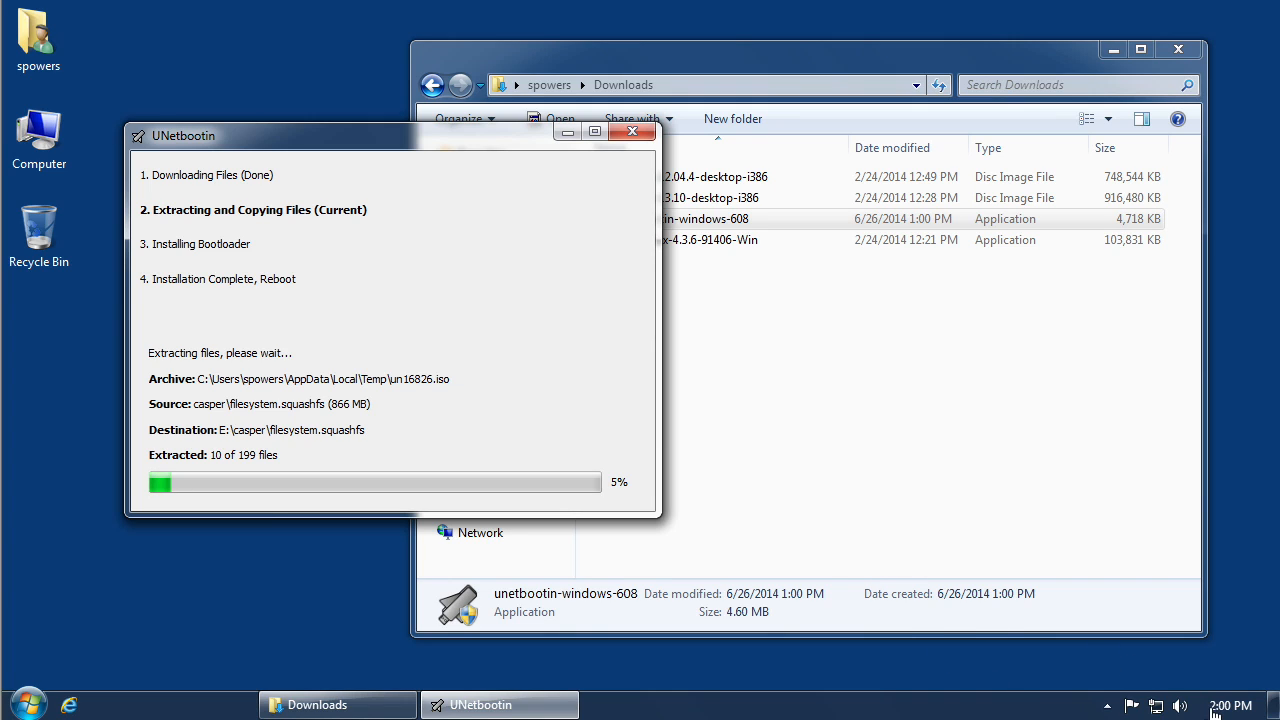
mouse_move(680, 412)
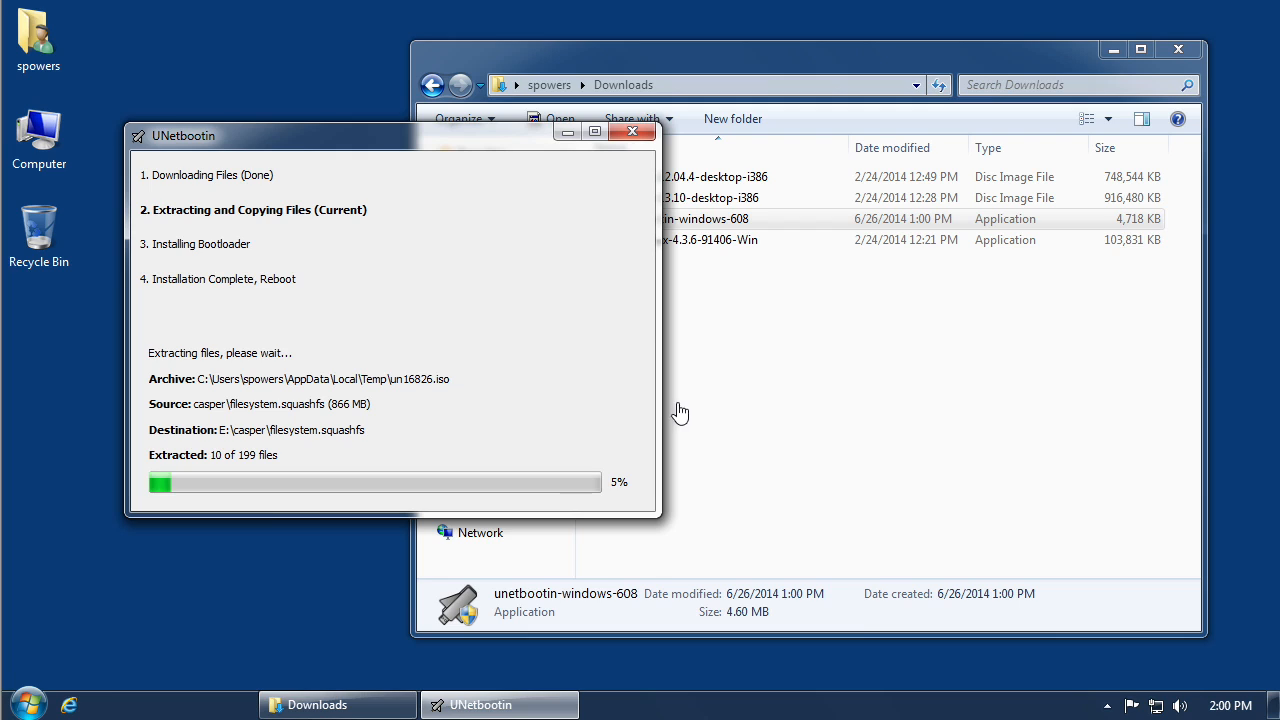
mouse_move(360, 116)
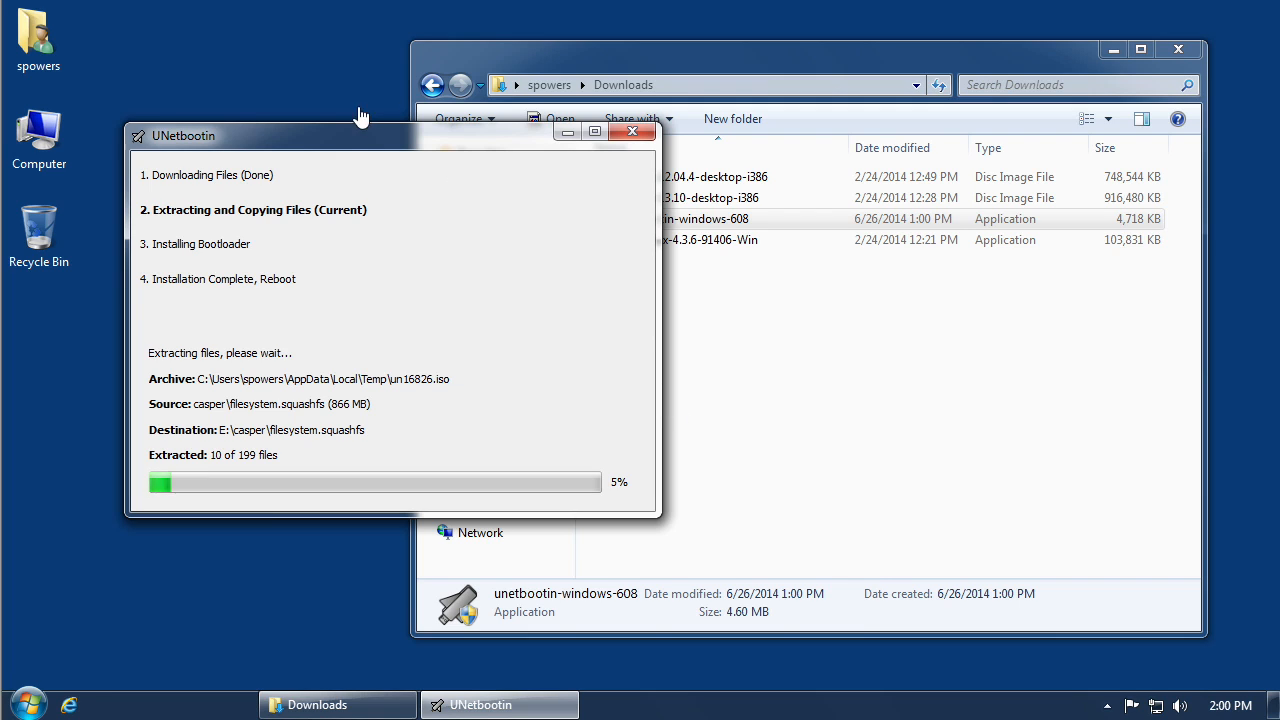
mouse_move(372, 148)
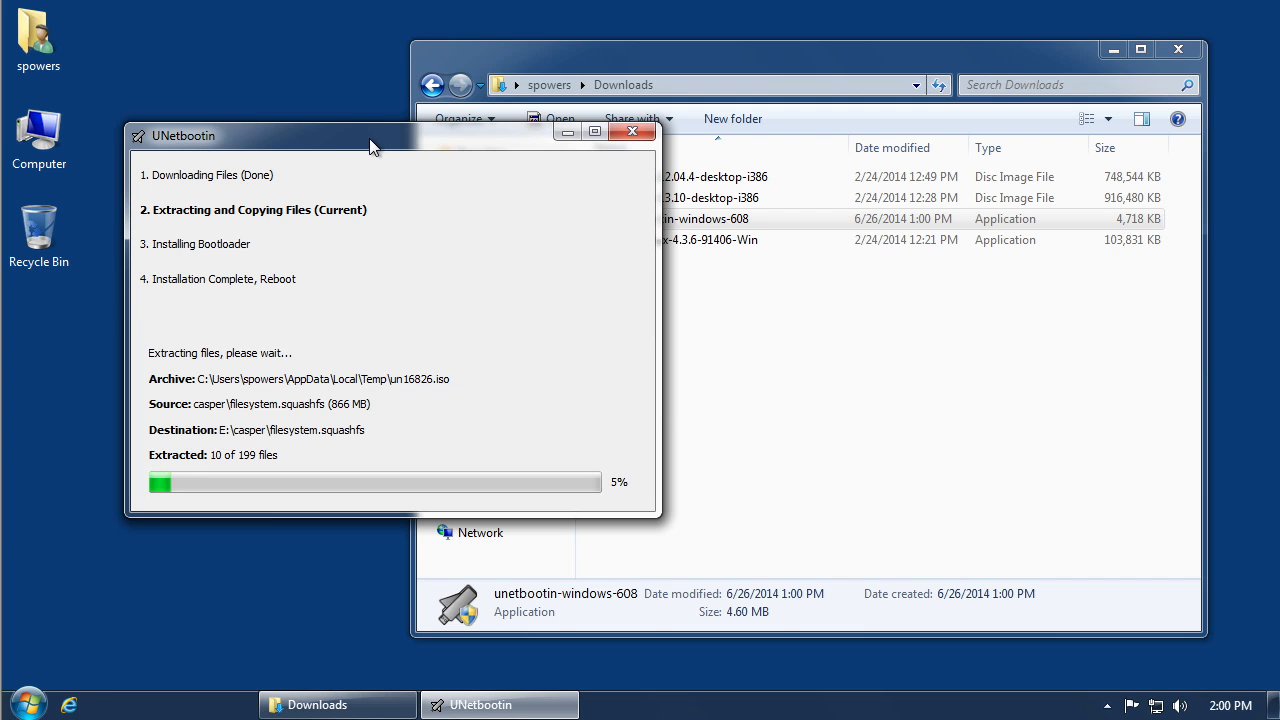
drag(370, 136, 404, 128)
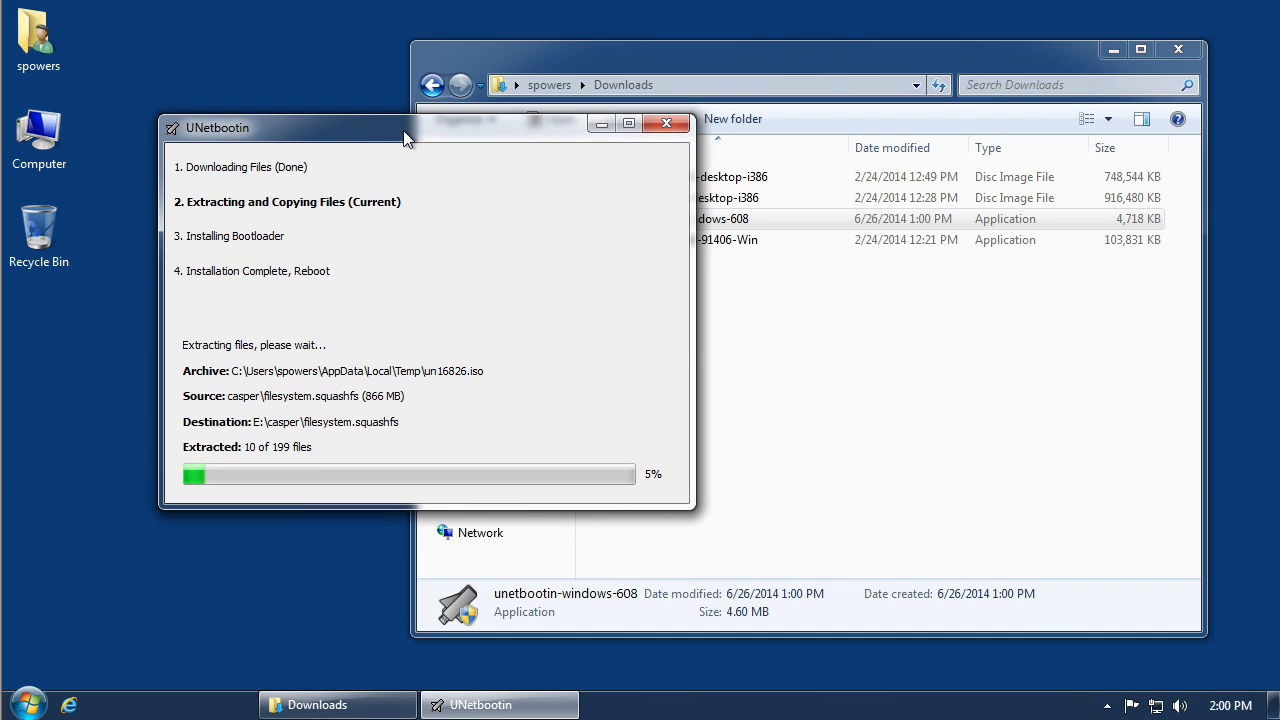
mouse_move(450, 142)
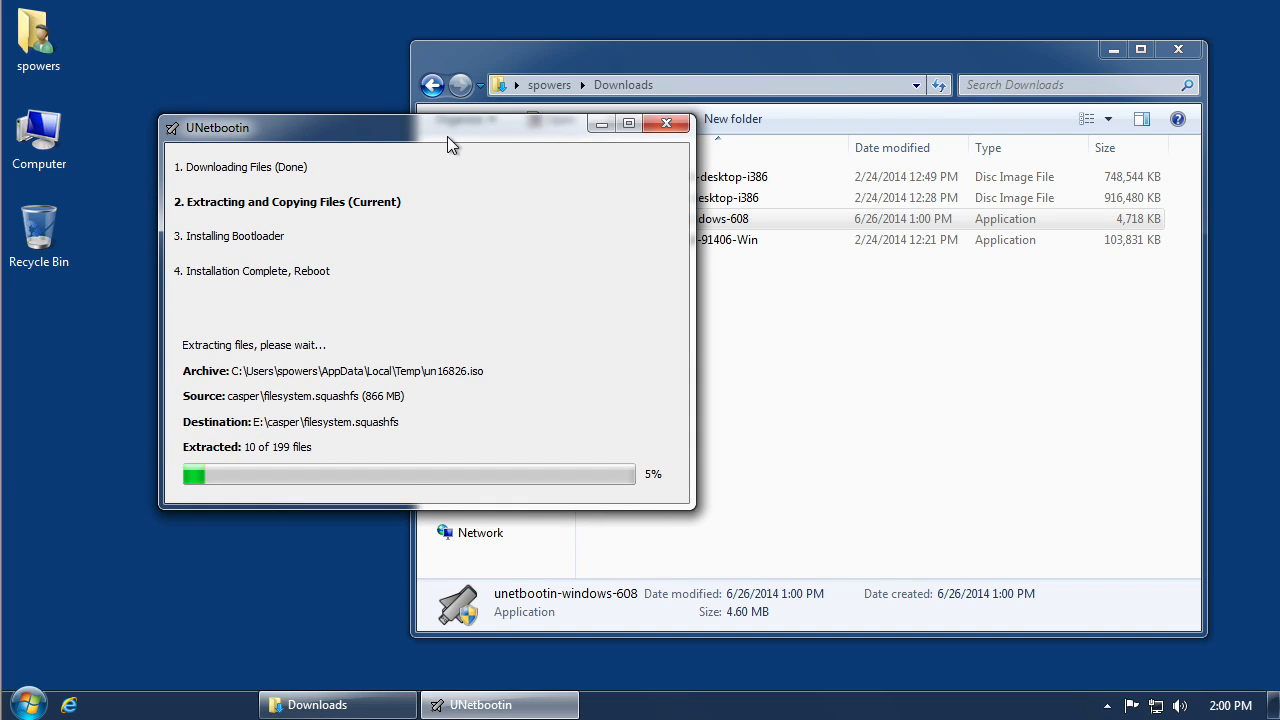
mouse_move(472, 138)
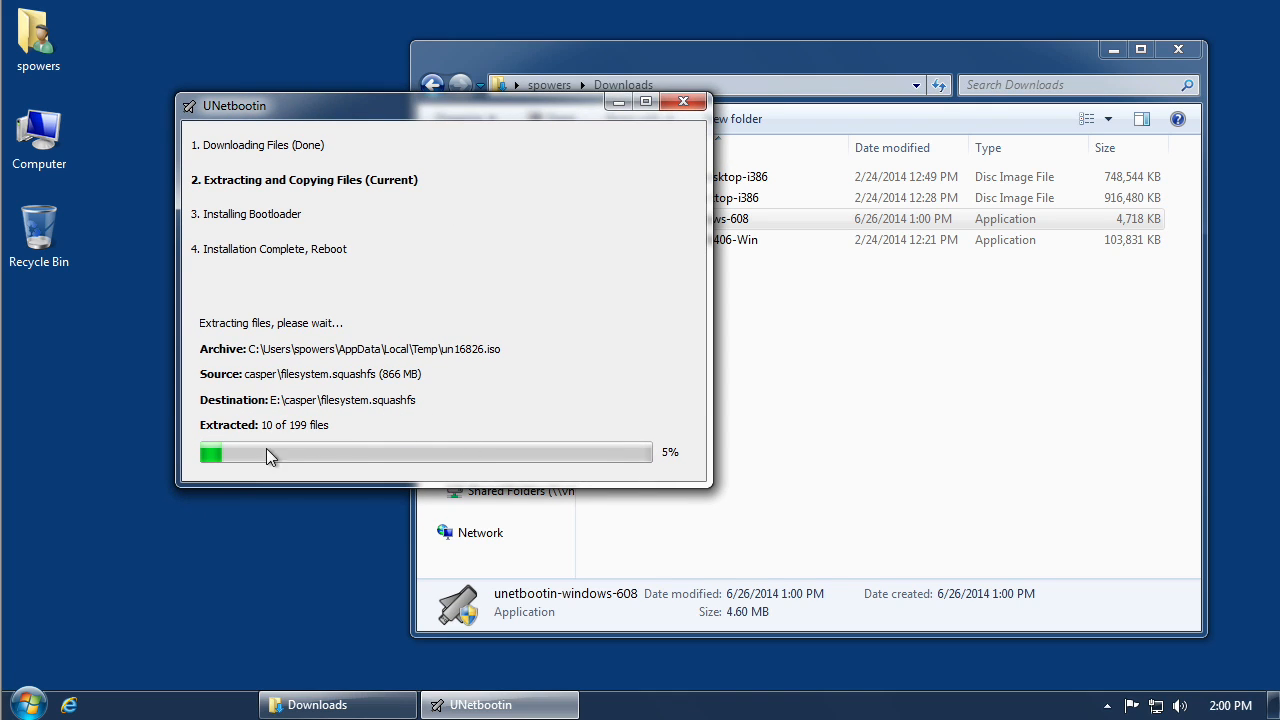
mouse_move(278, 474)
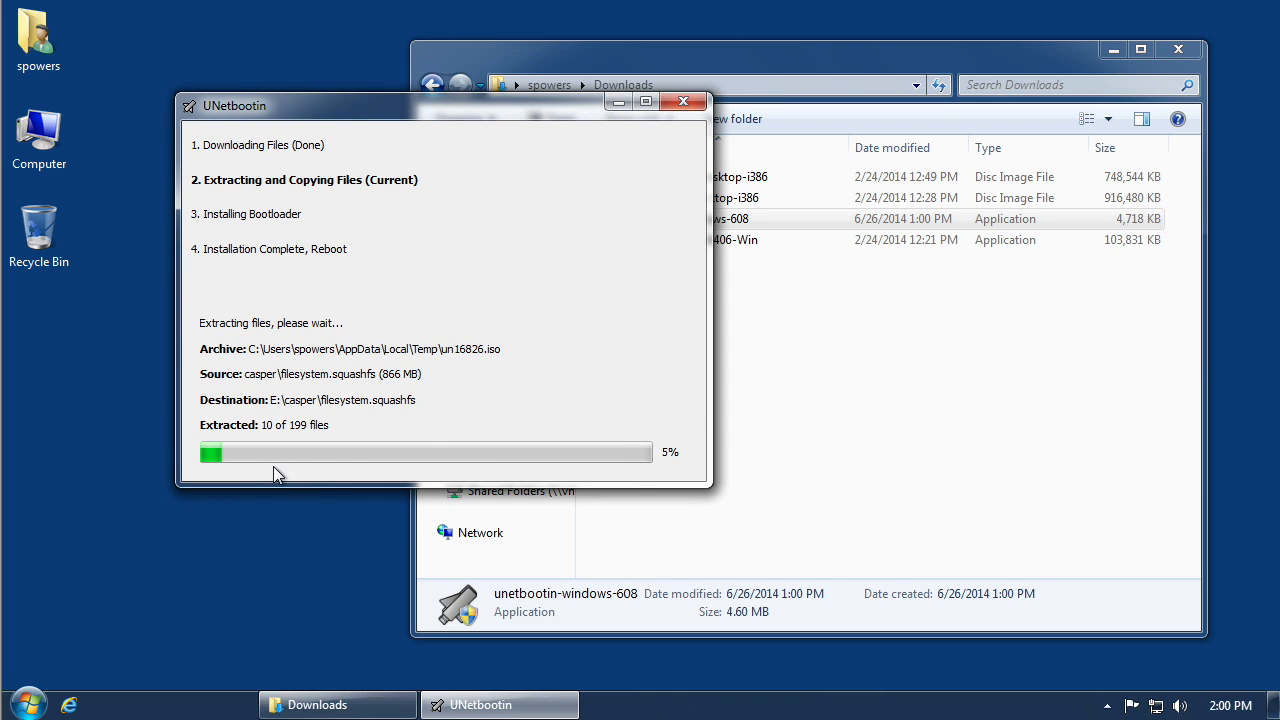
mouse_move(360, 474)
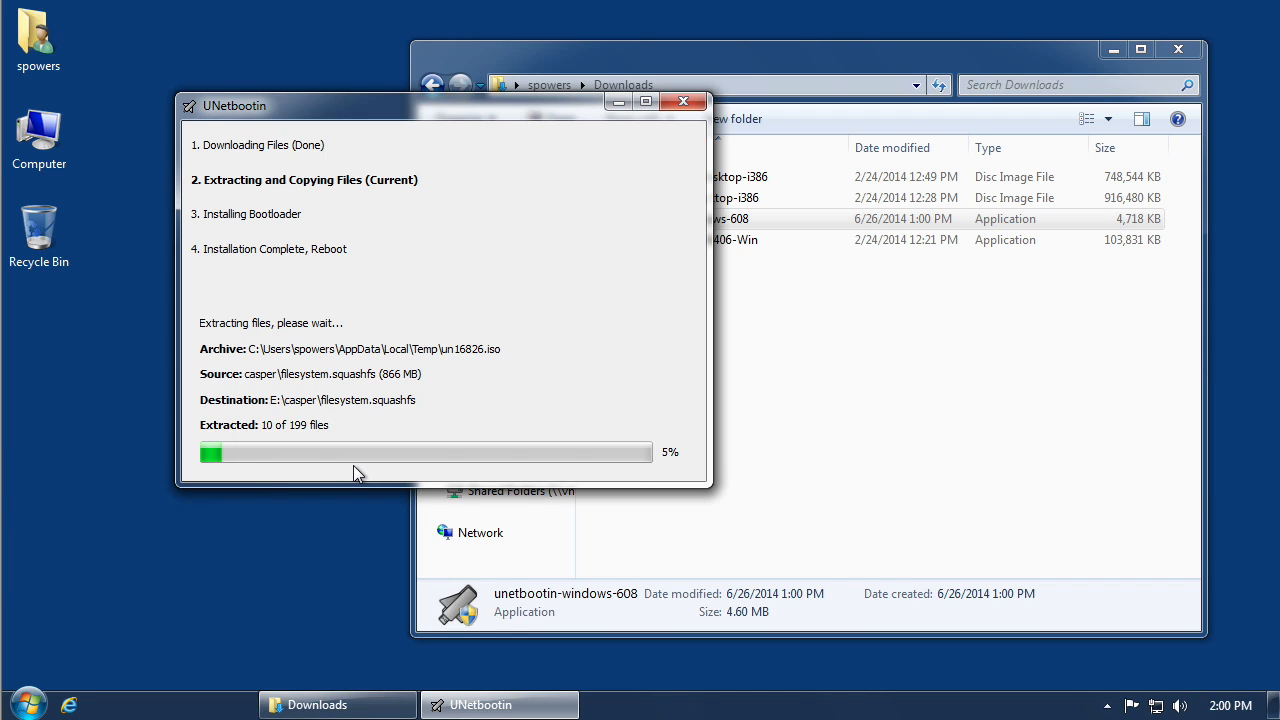
mouse_move(318, 424)
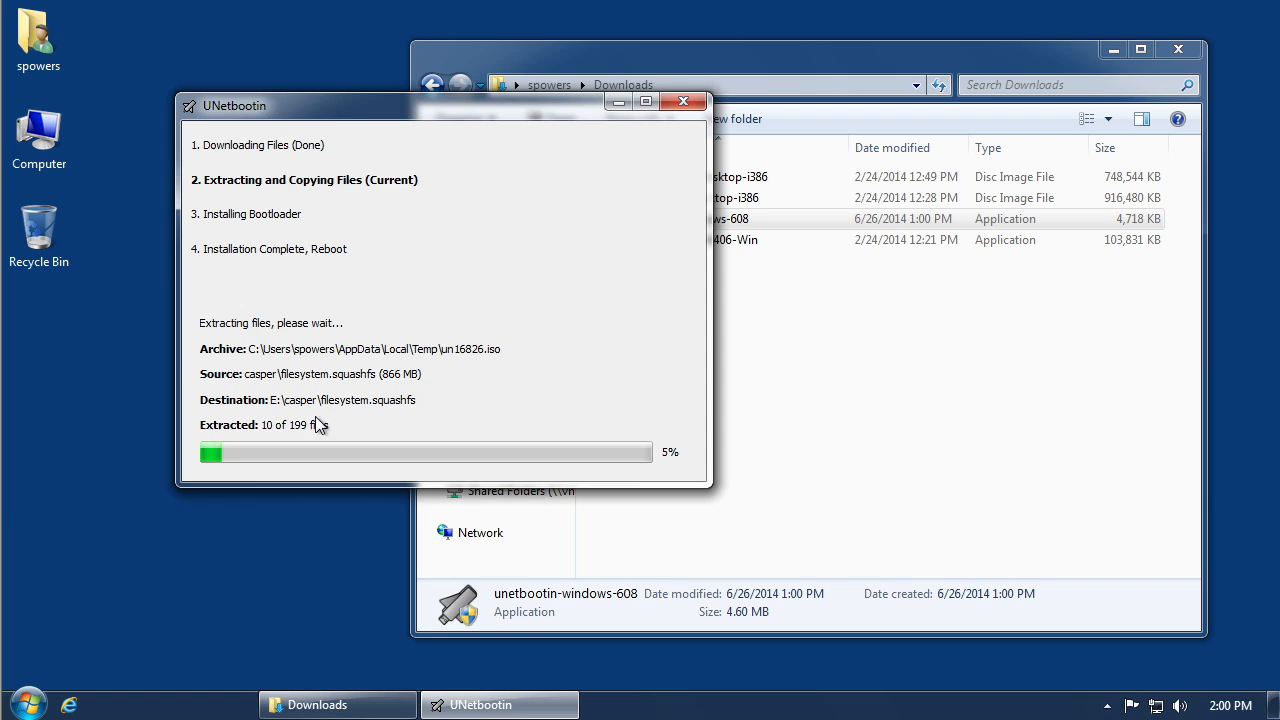
mouse_move(396, 450)
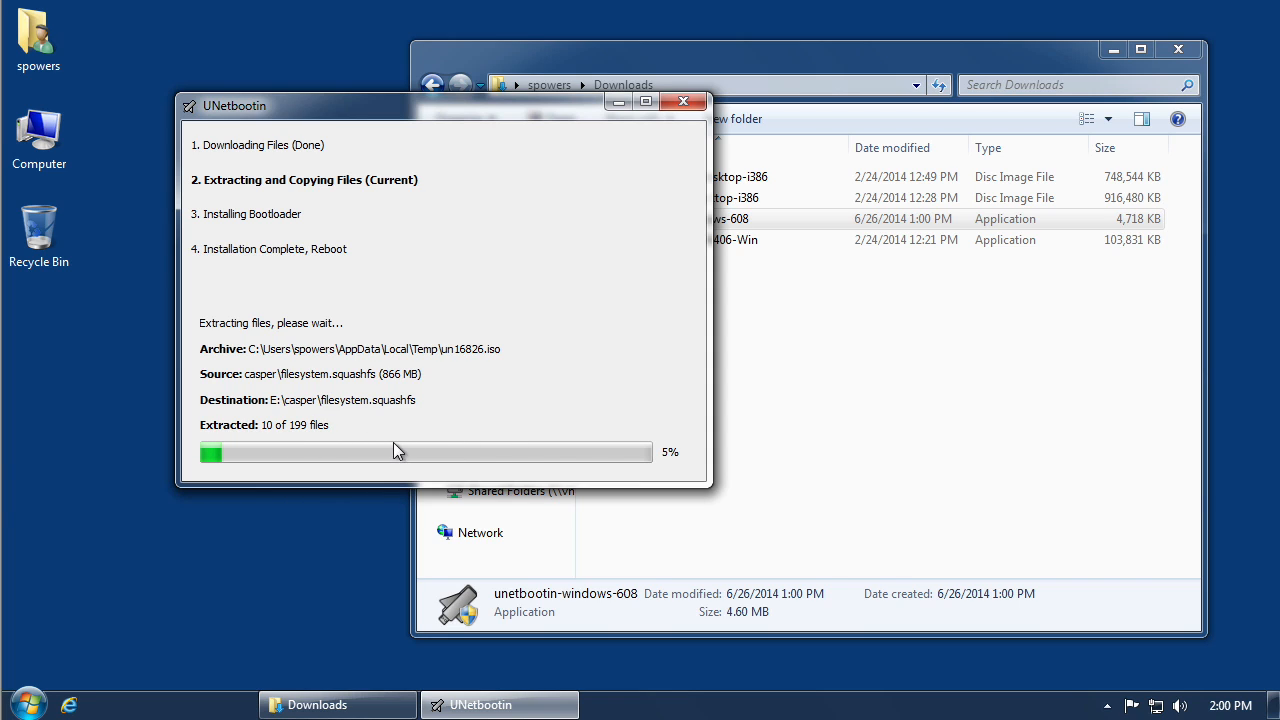
mouse_move(396, 388)
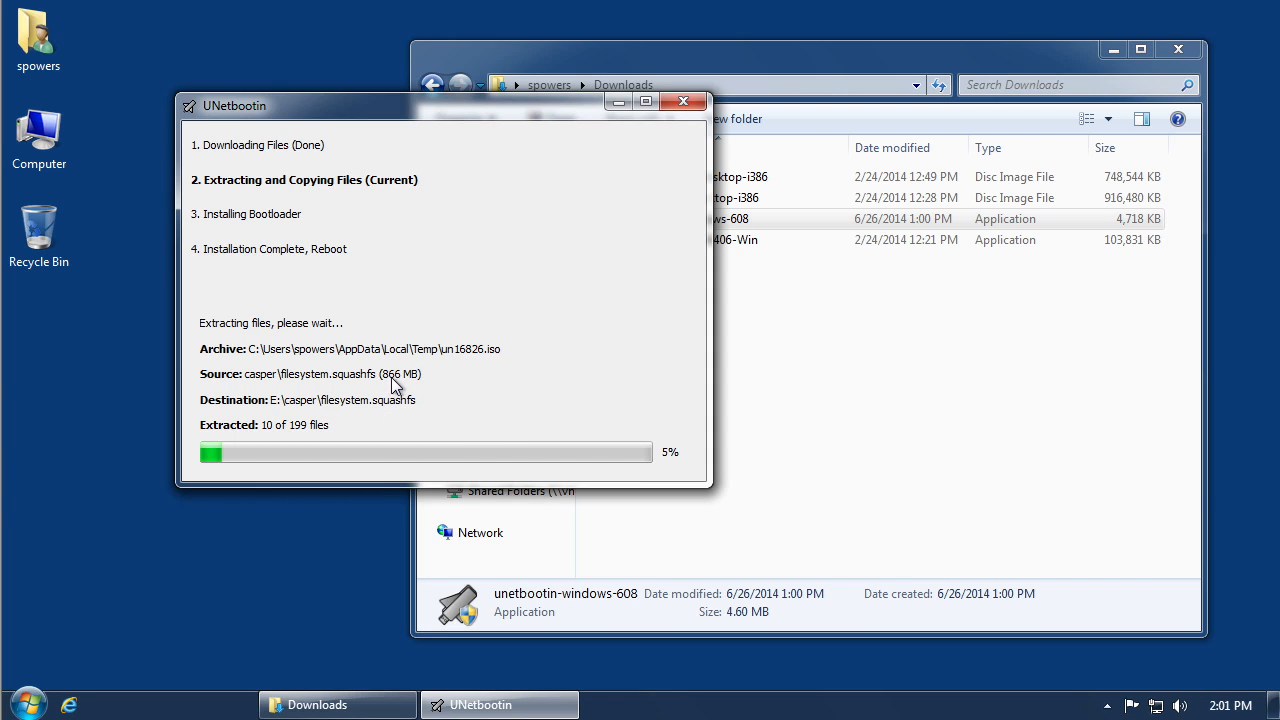
mouse_move(472, 372)
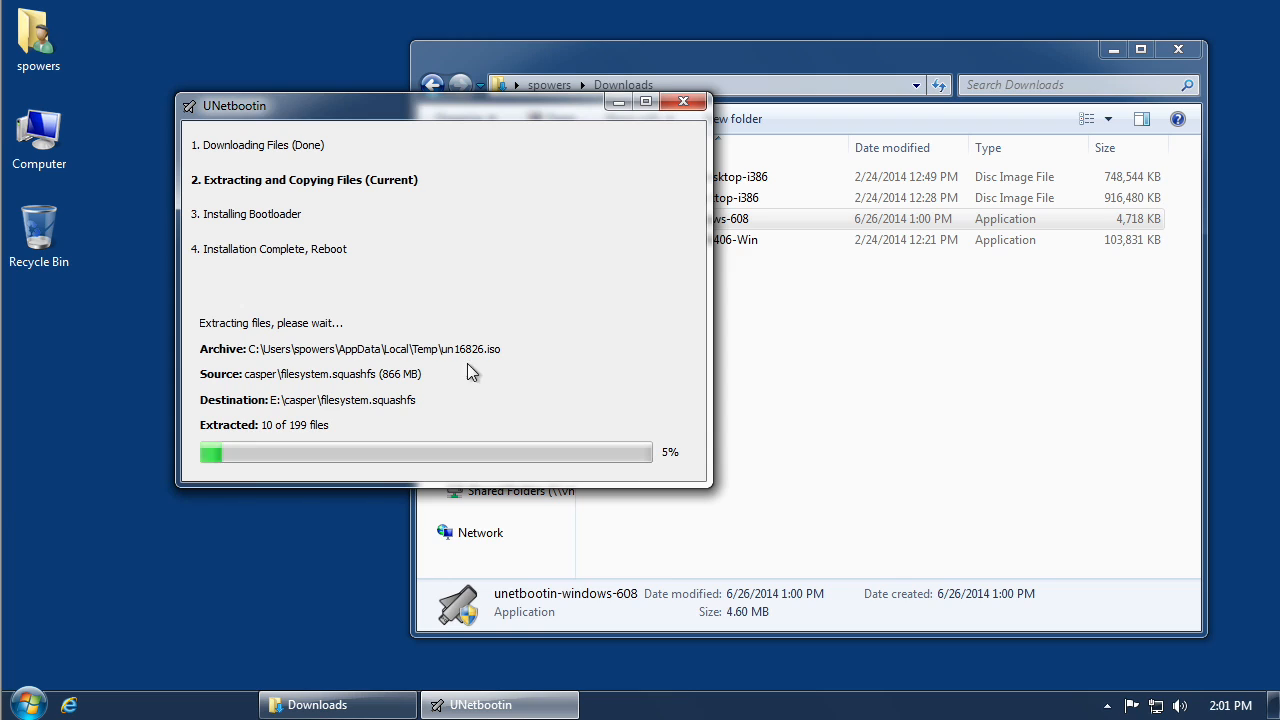
mouse_move(520, 388)
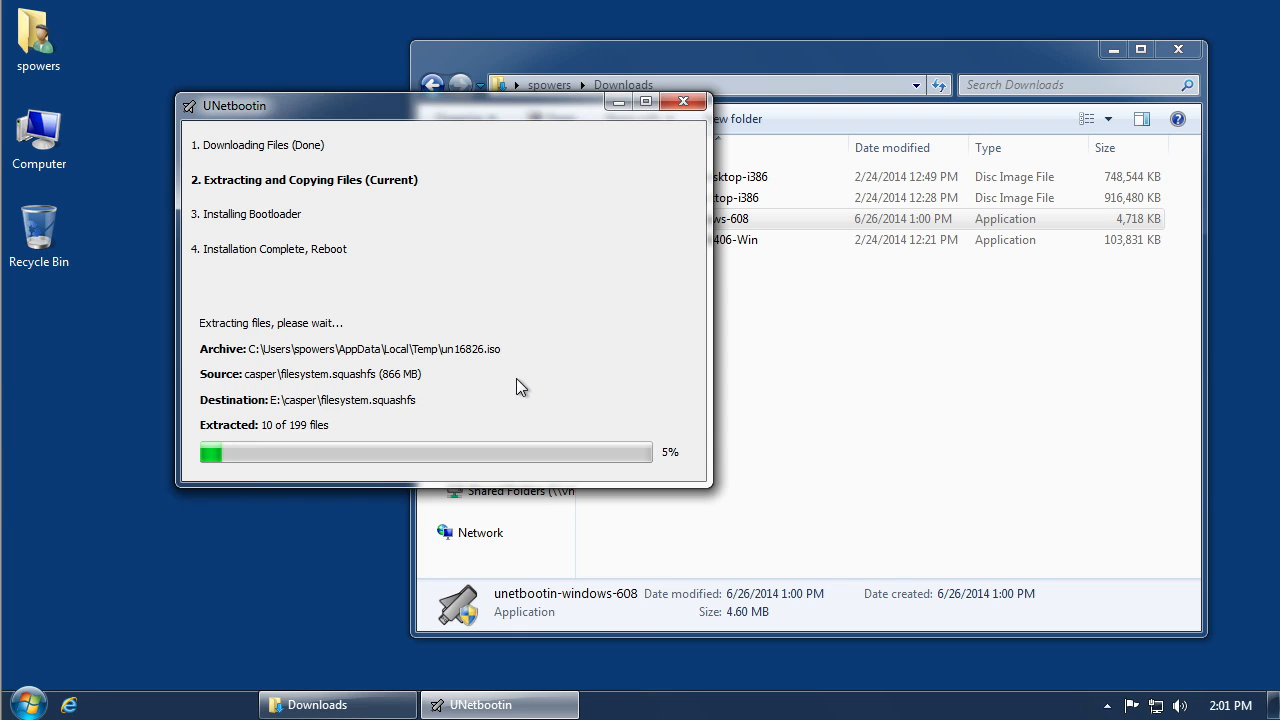
mouse_move(472, 424)
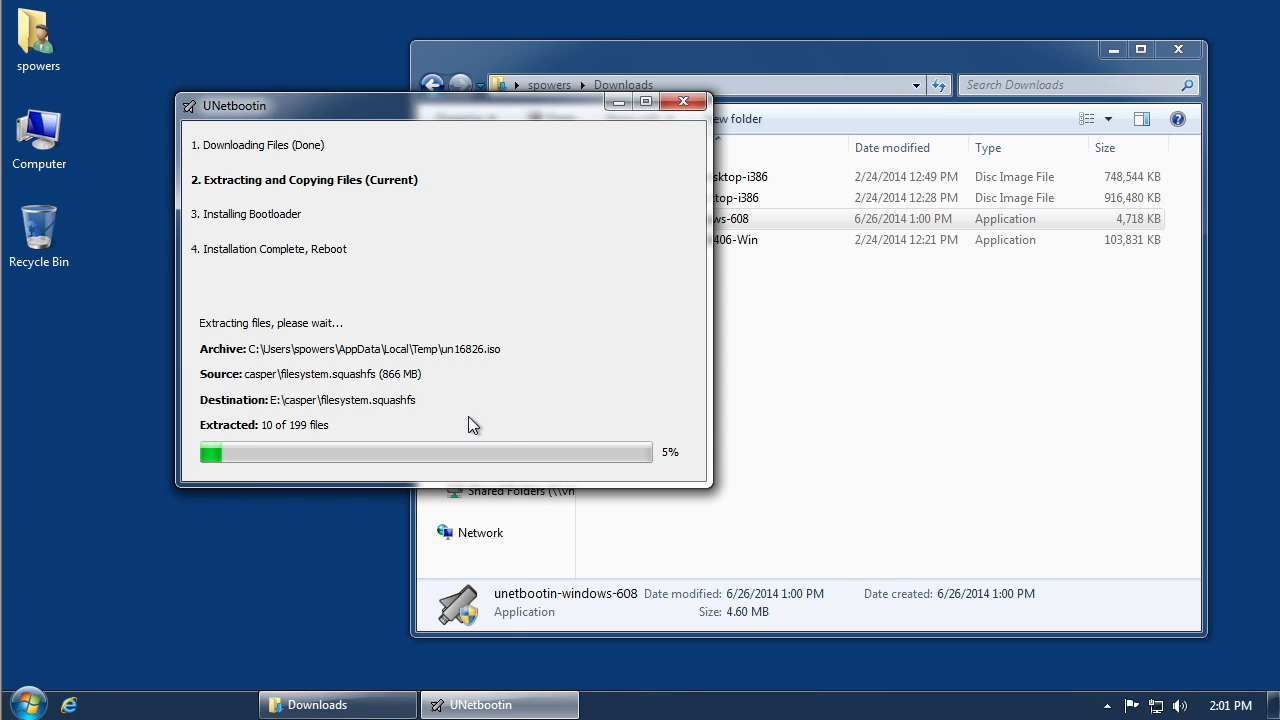
mouse_move(350, 440)
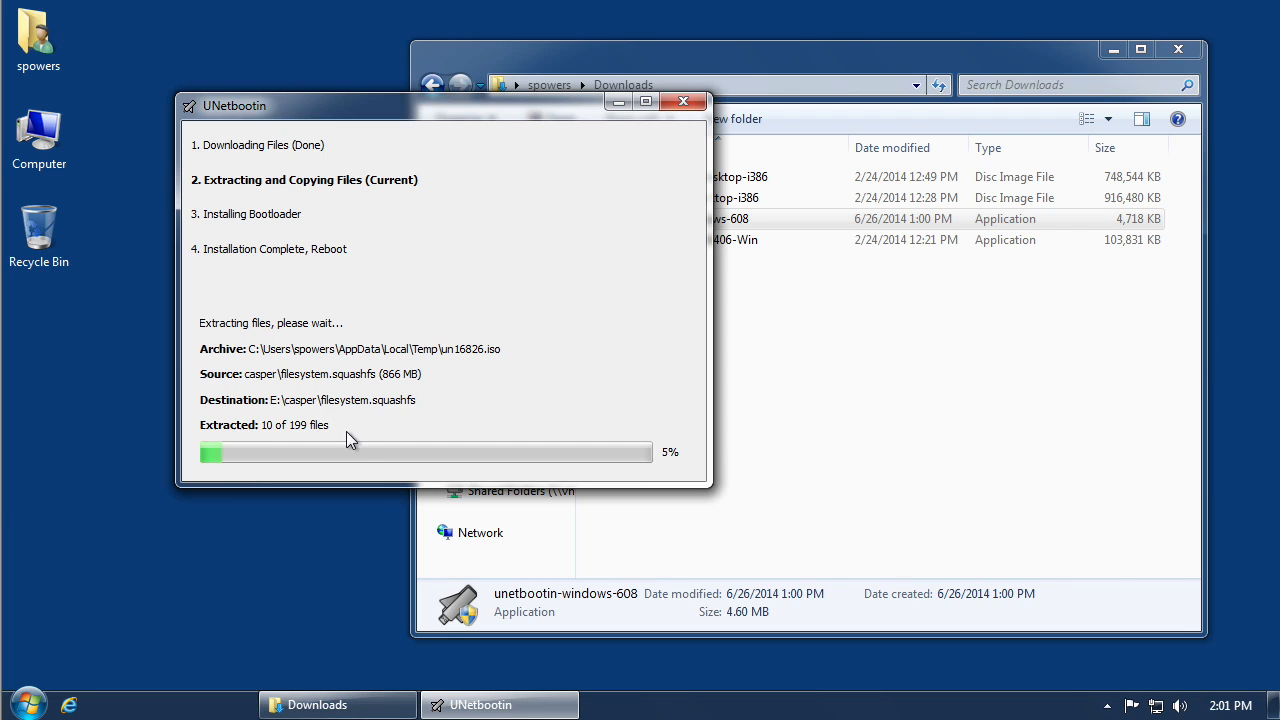
mouse_move(384, 420)
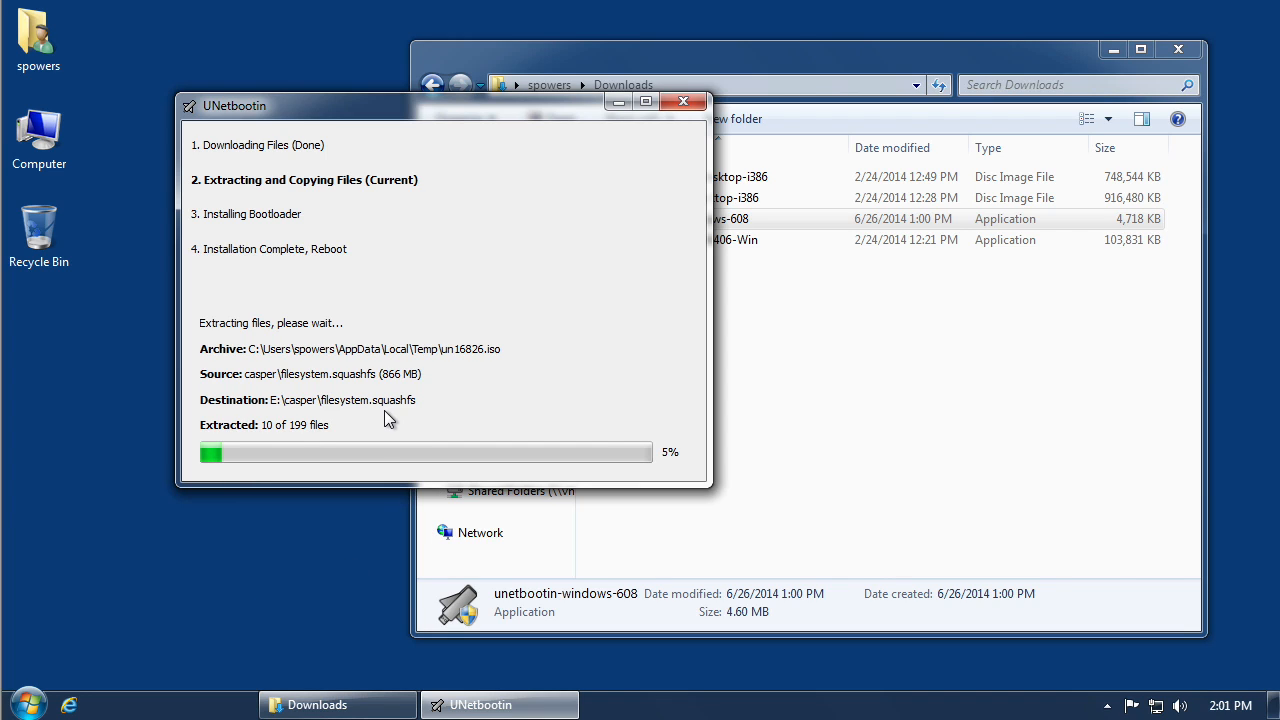
mouse_move(380, 428)
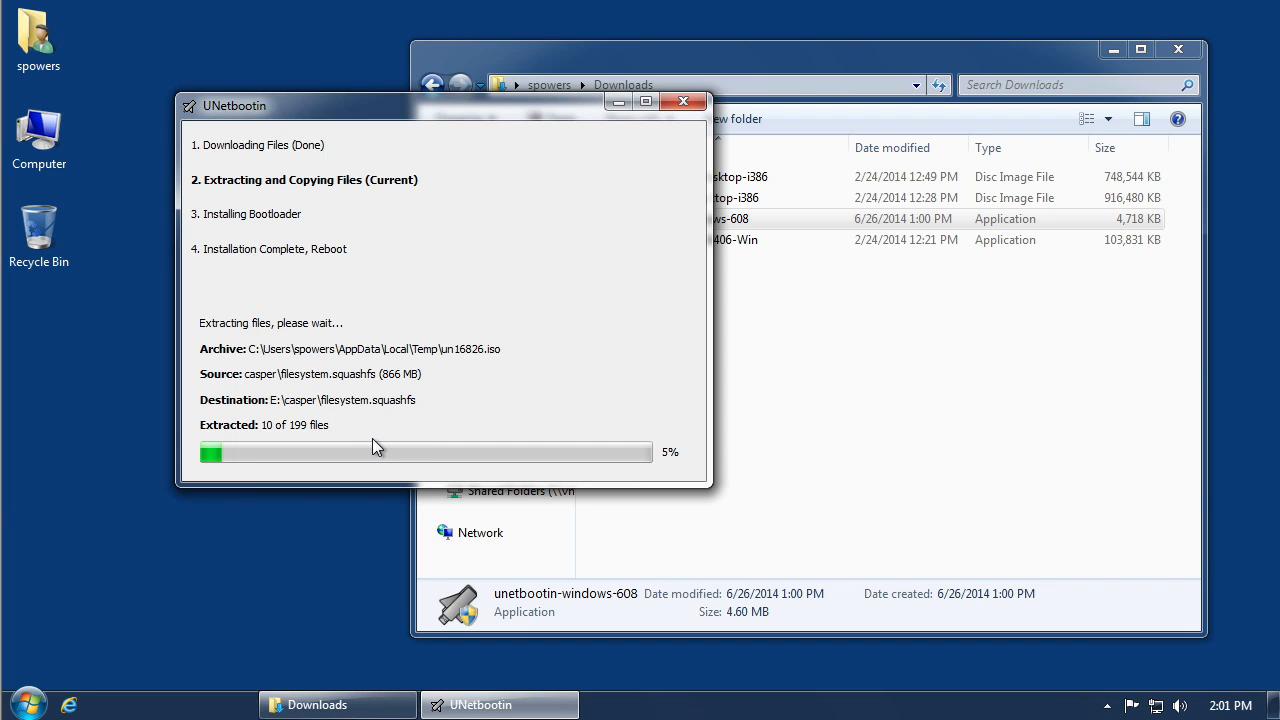
mouse_move(418, 420)
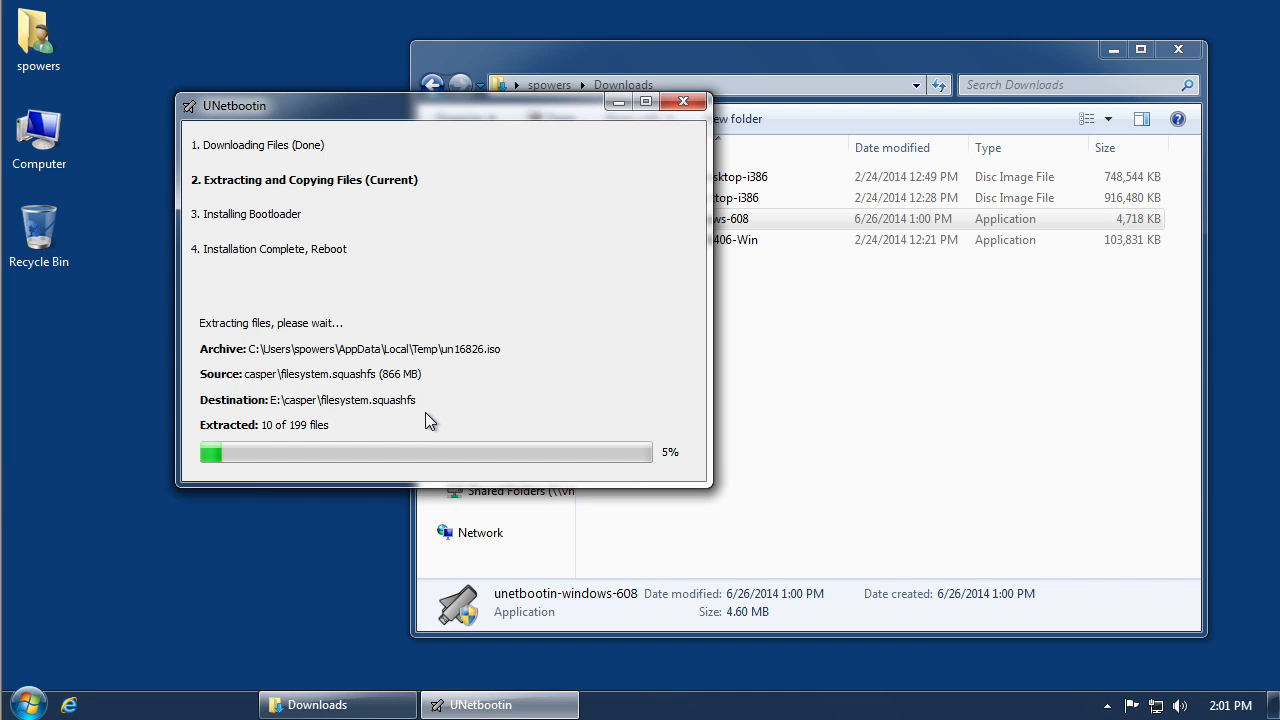
mouse_move(448, 430)
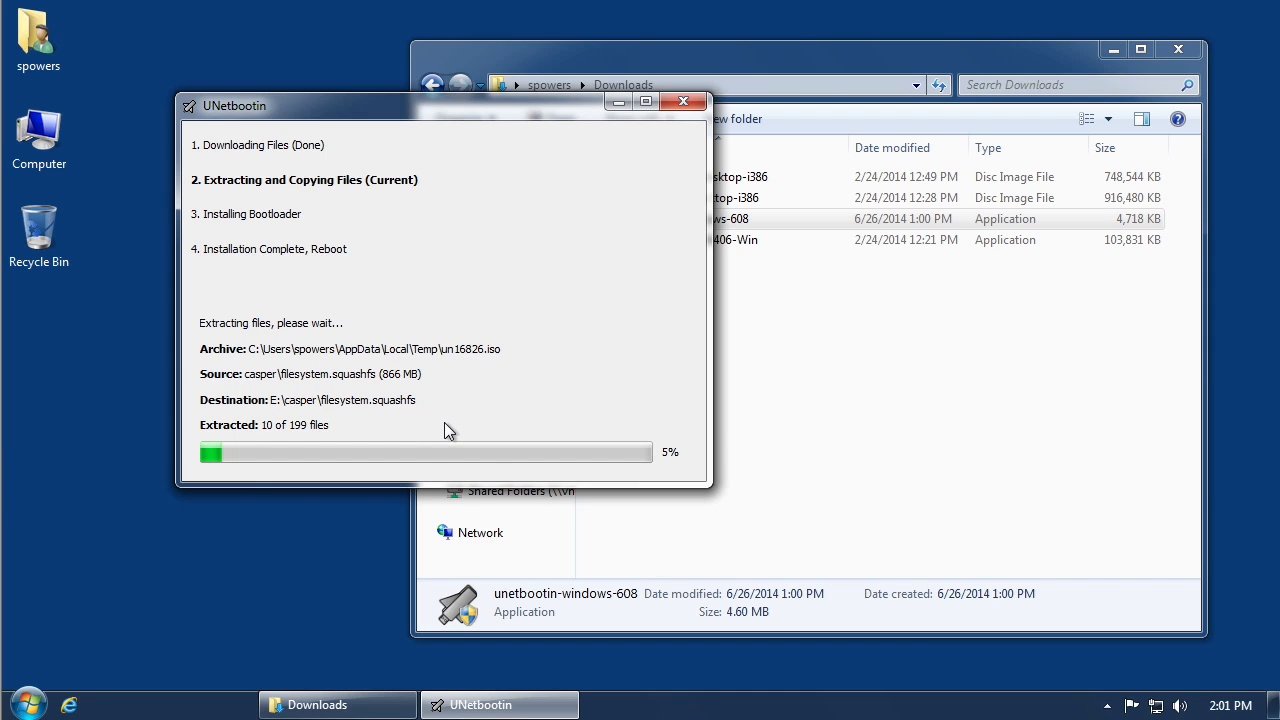
mouse_move(512, 416)
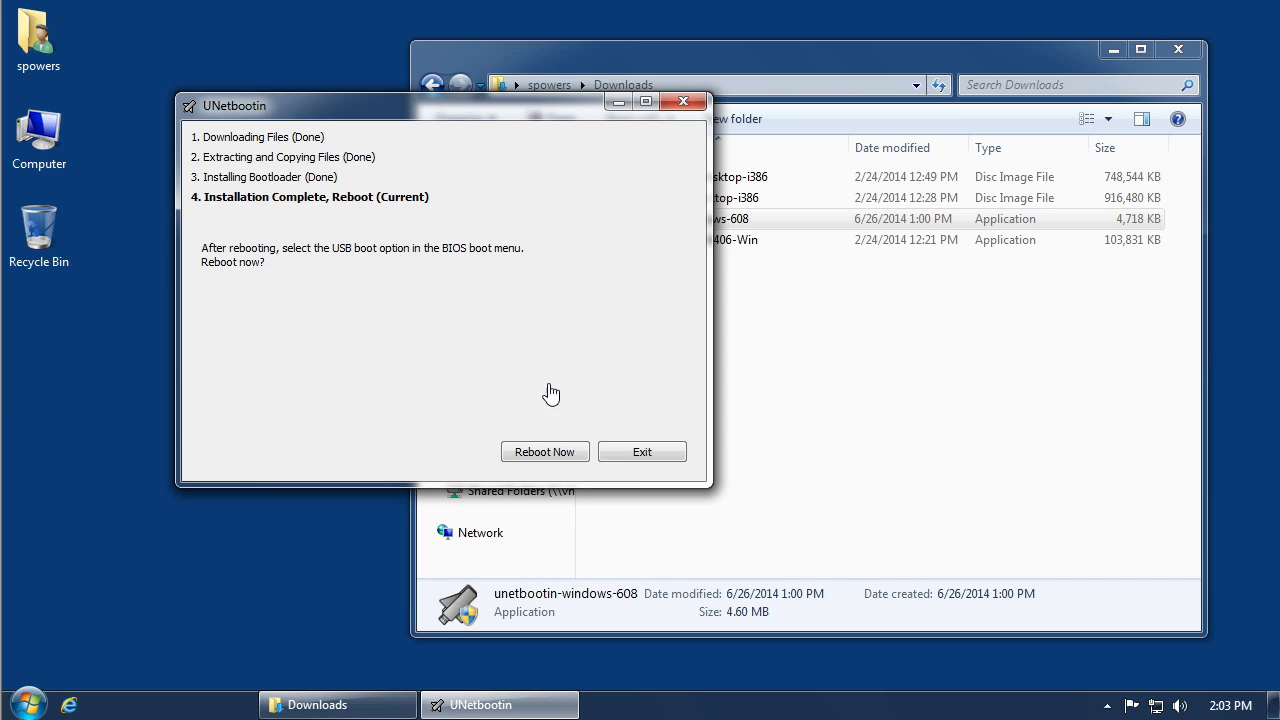
mouse_move(420, 456)
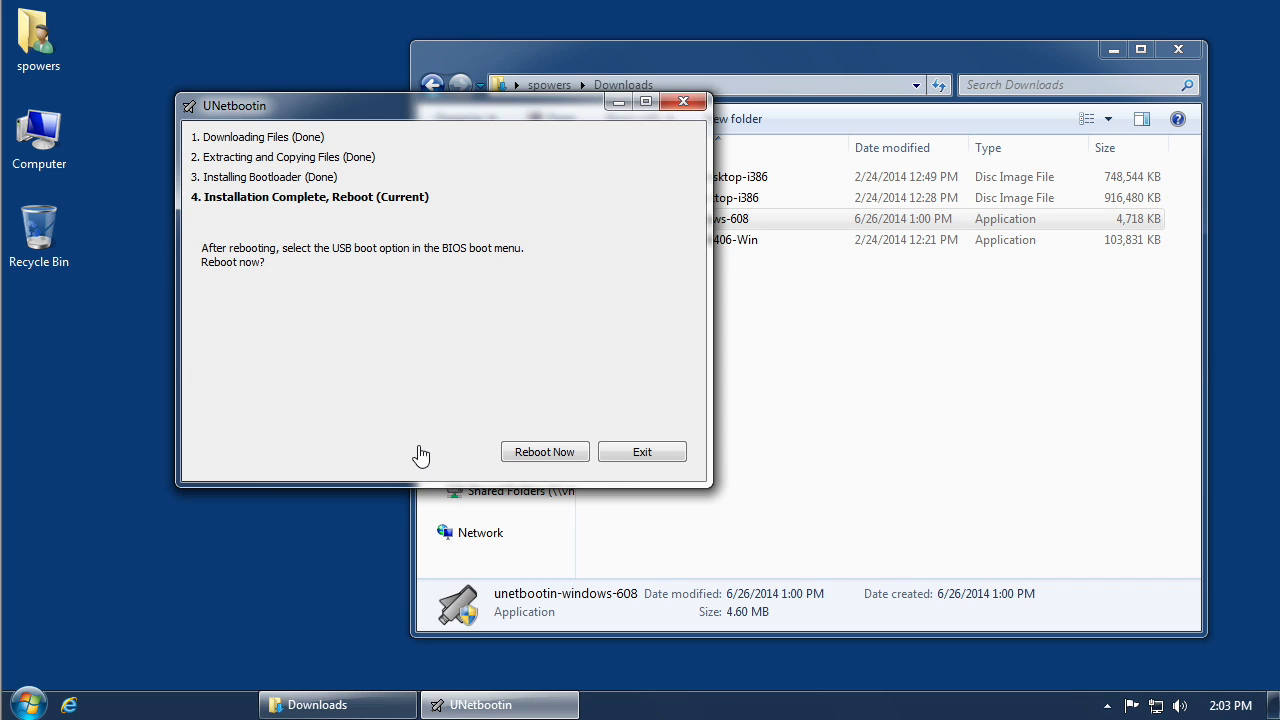
mouse_move(548, 464)
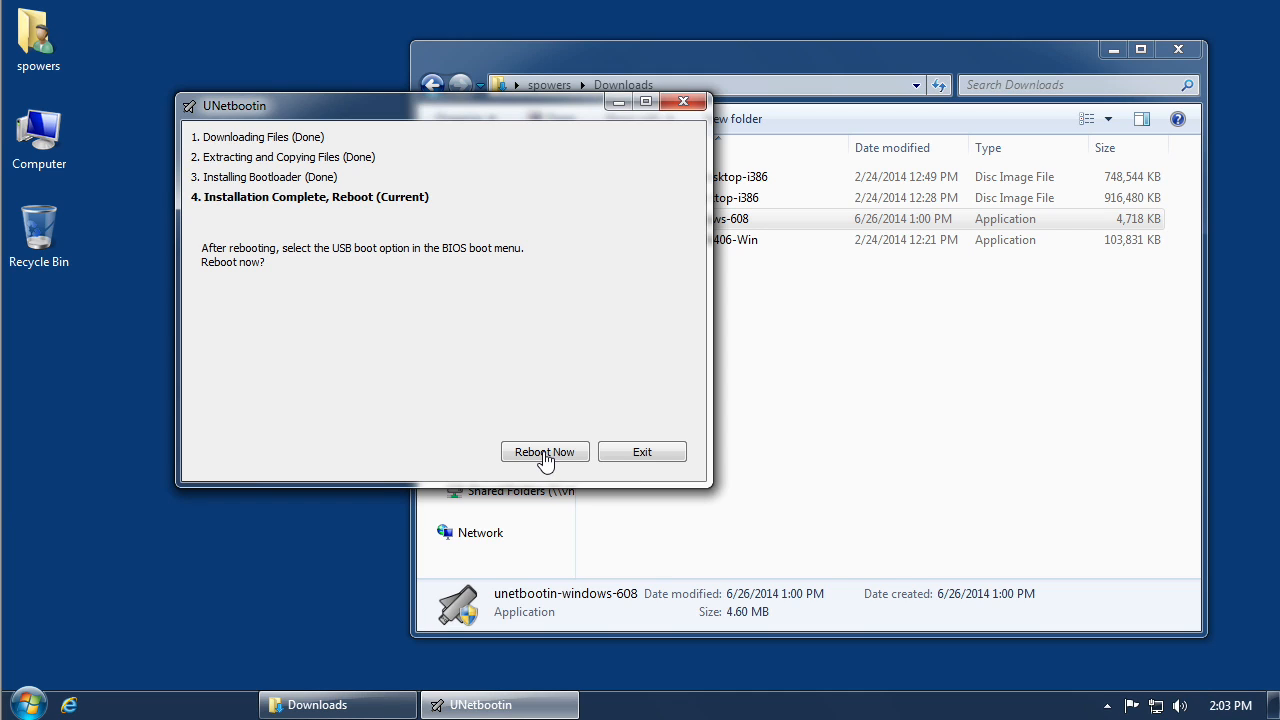
mouse_move(496, 458)
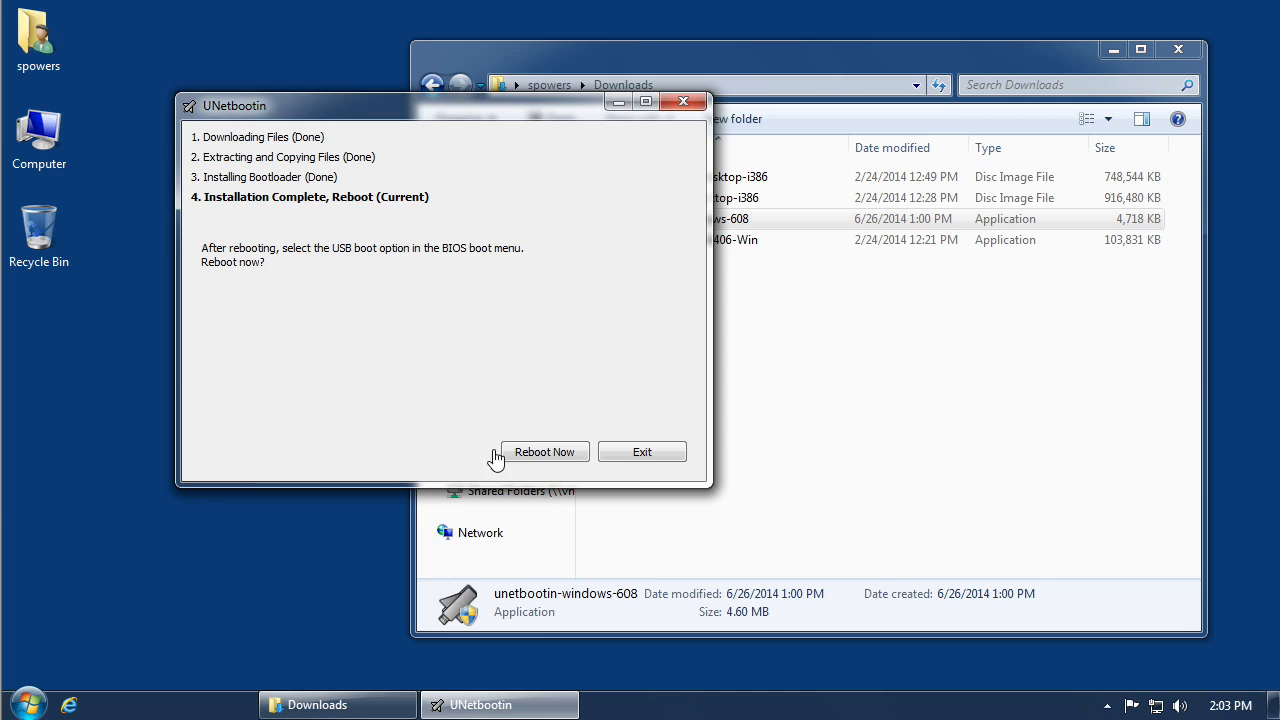
mouse_move(534, 460)
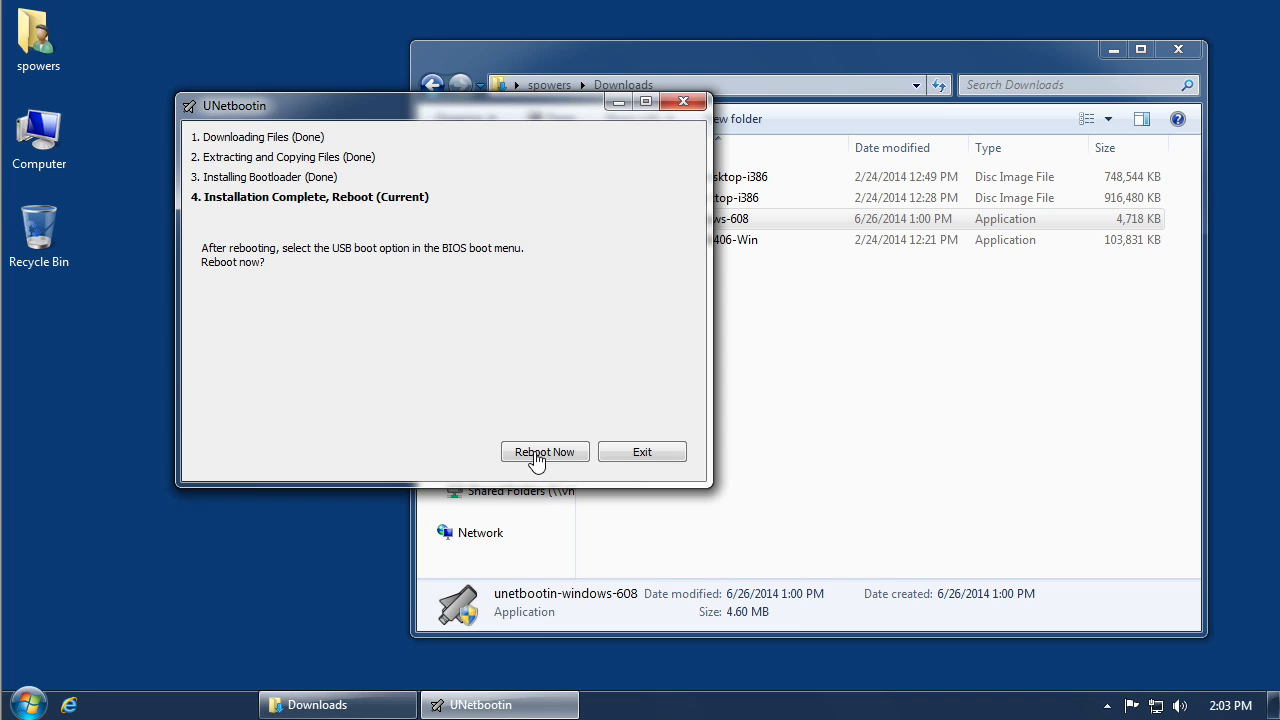
mouse_move(544, 458)
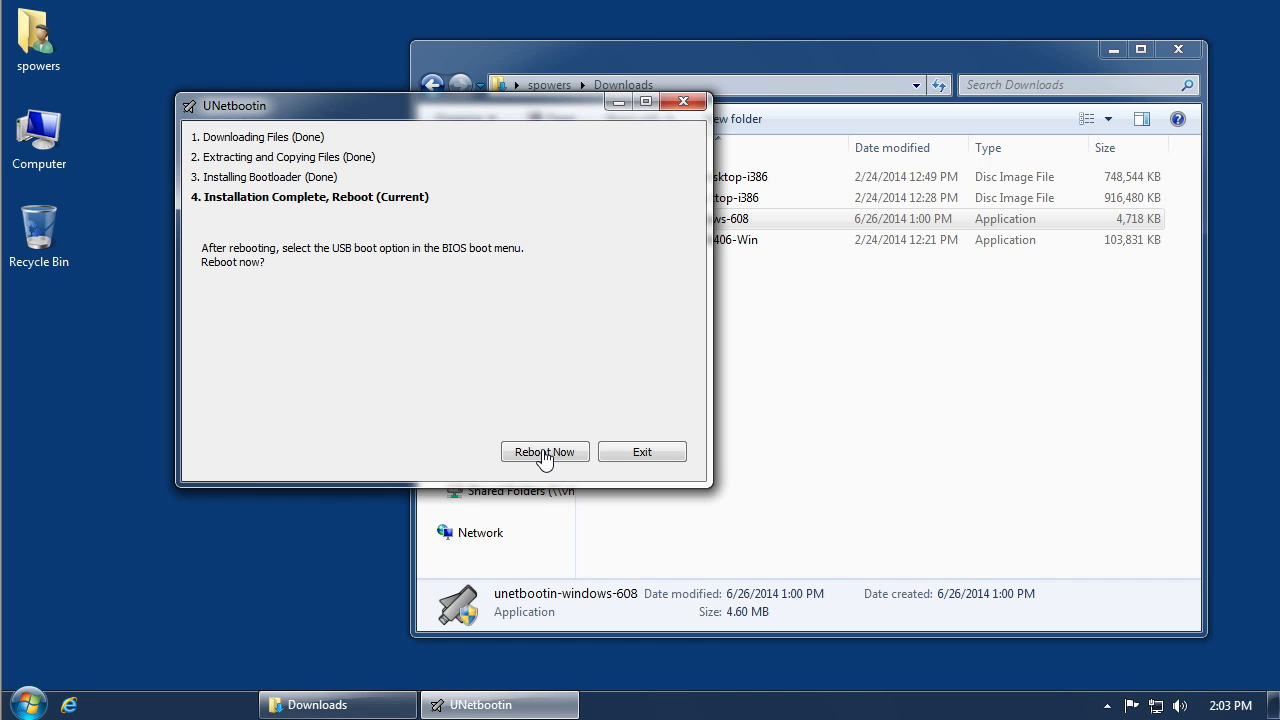
mouse_move(556, 458)
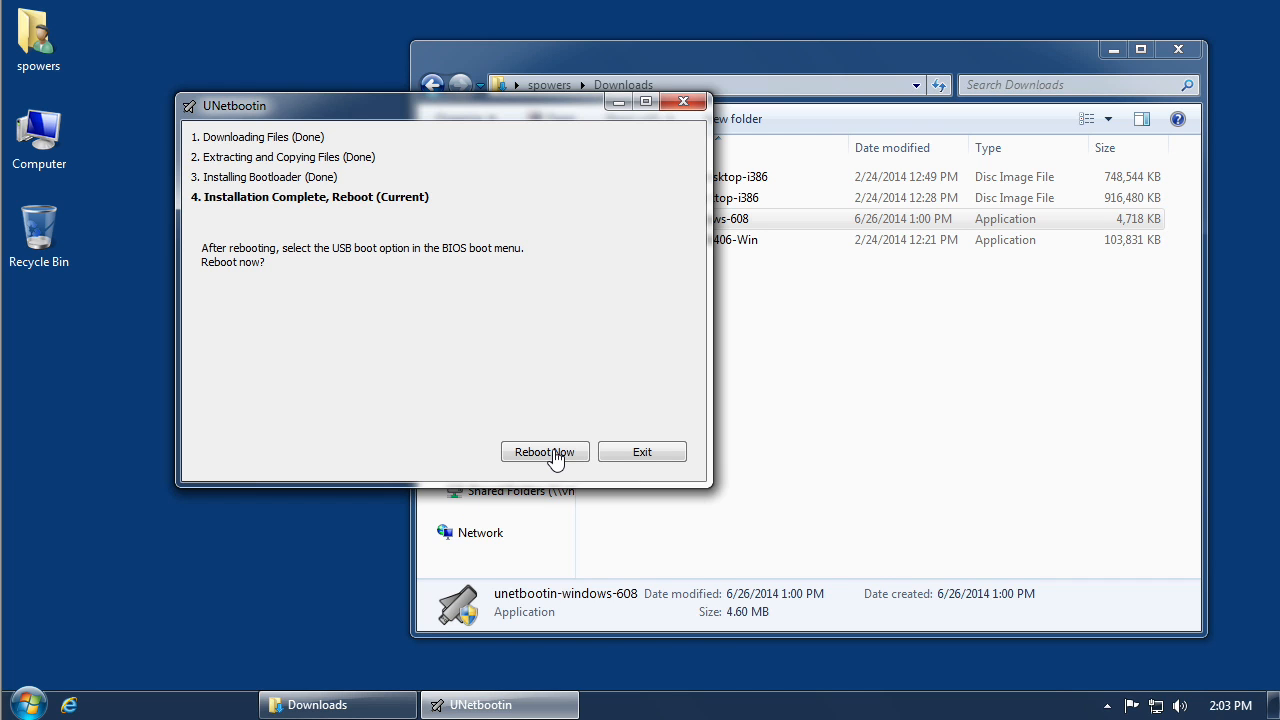
Step: Reboot the computer from the Installation Complete screen, shutting down Windows
click(544, 452)
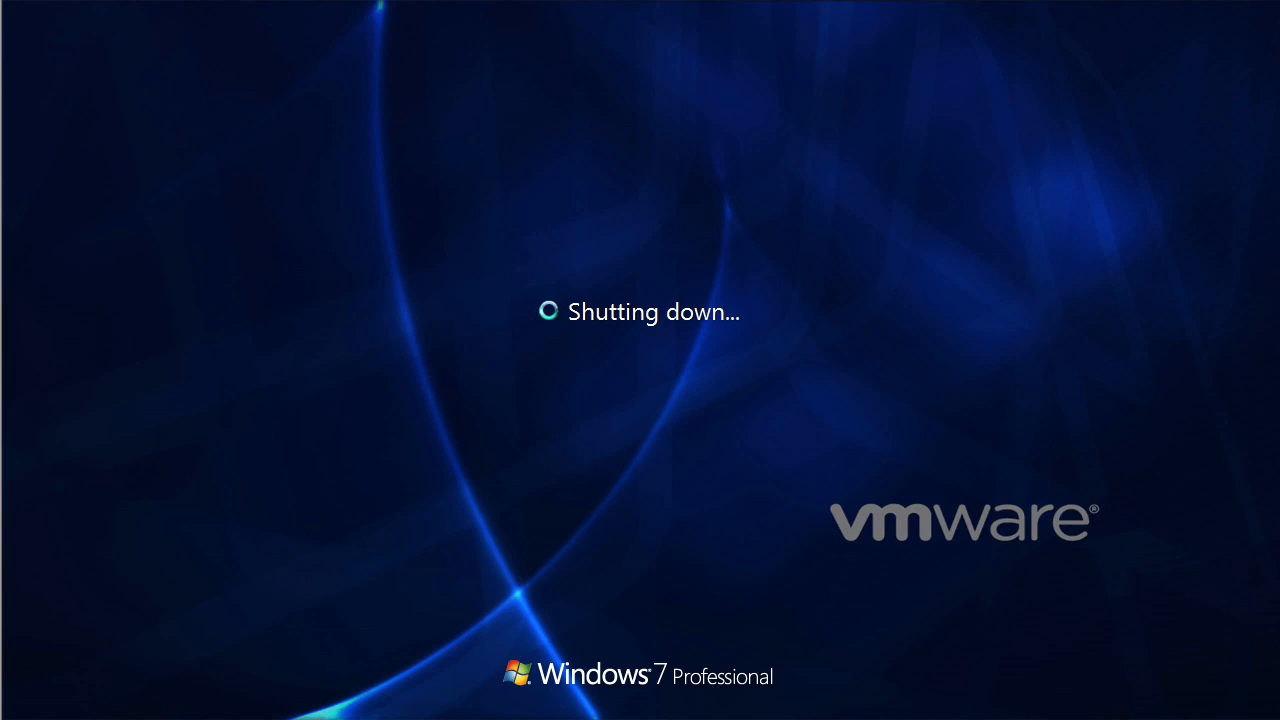